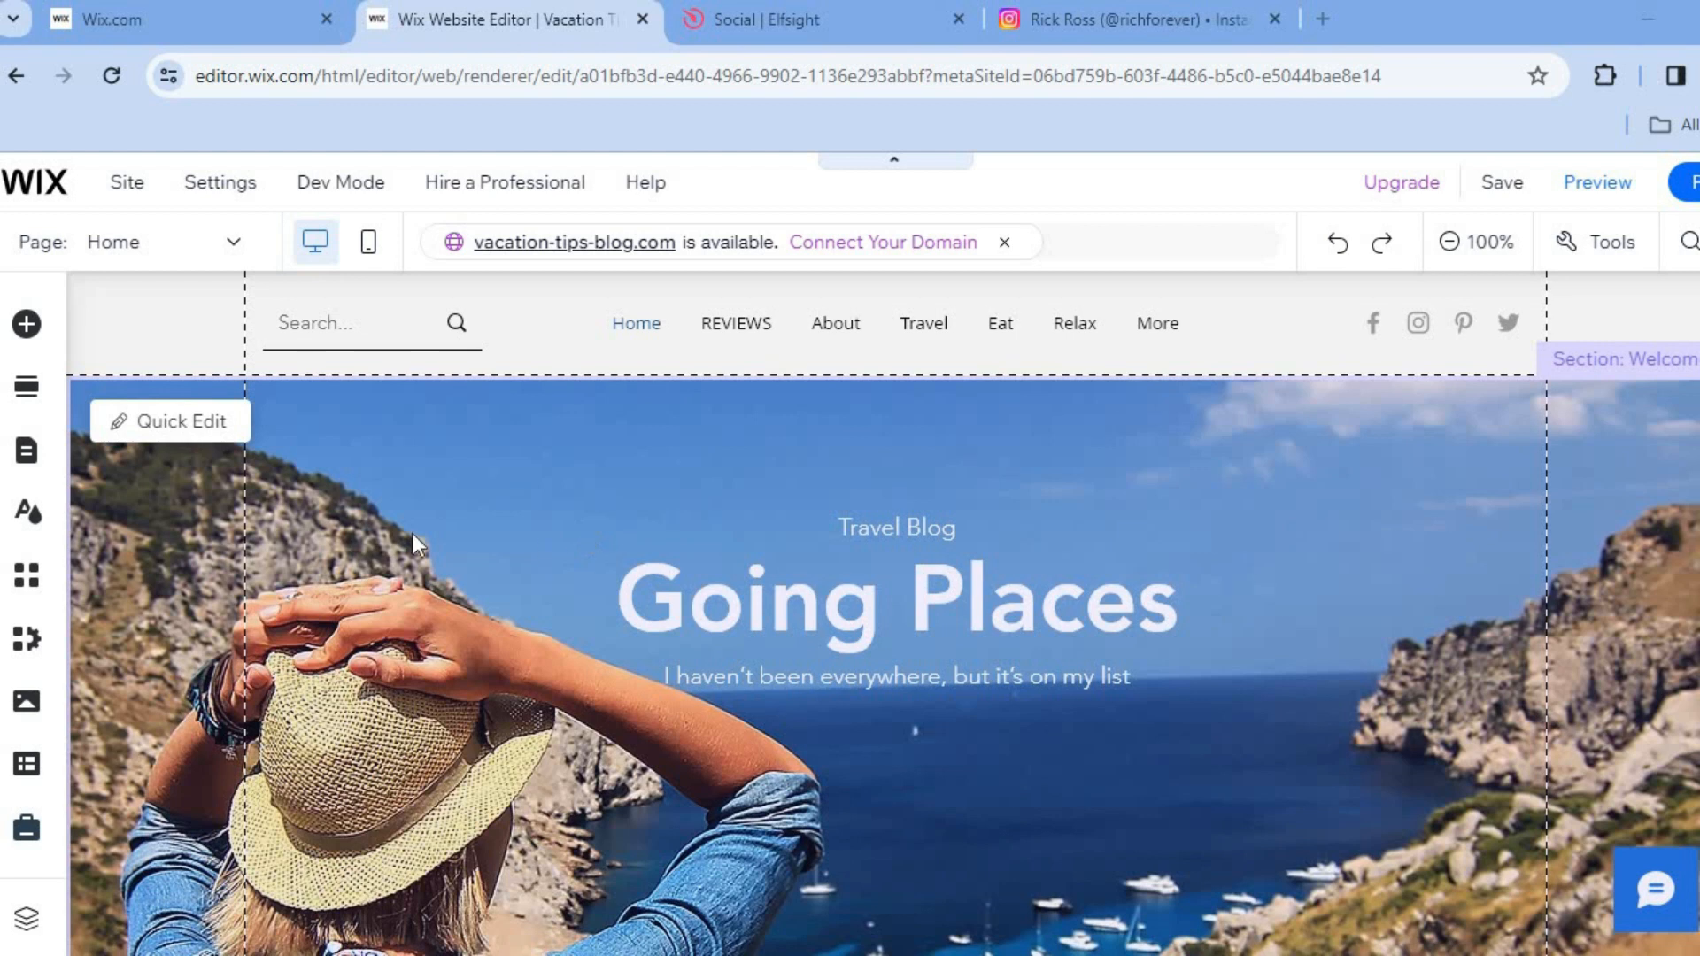
pyautogui.moveTo(127, 526)
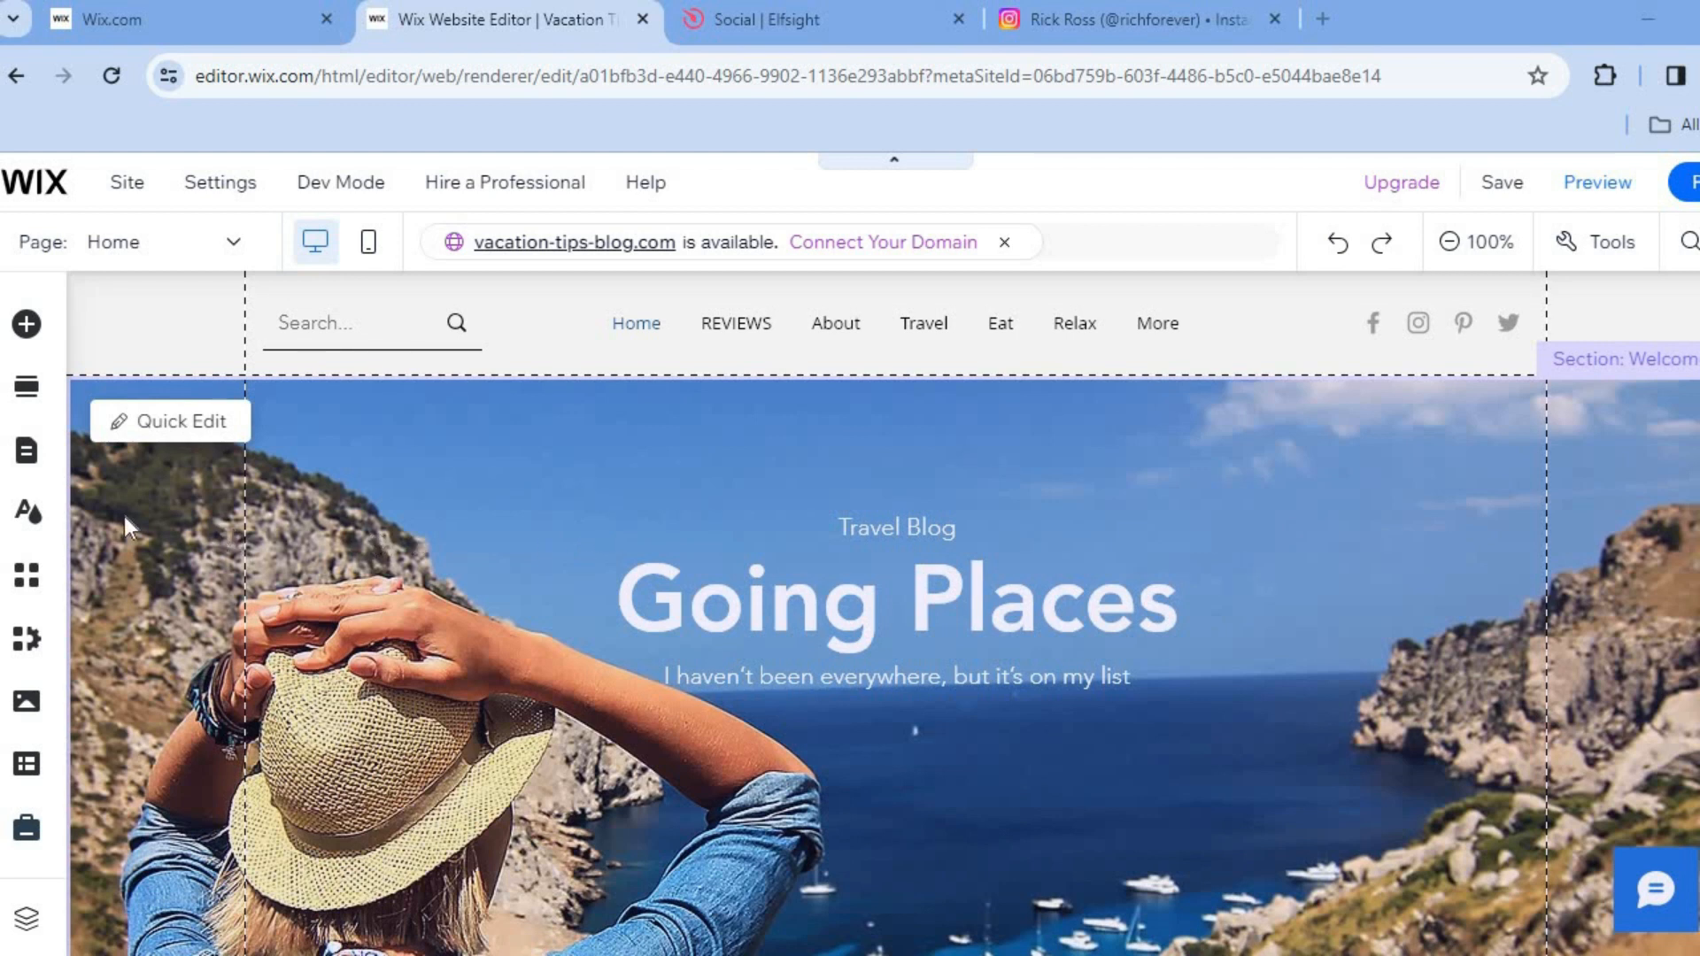
pyautogui.moveTo(26, 450)
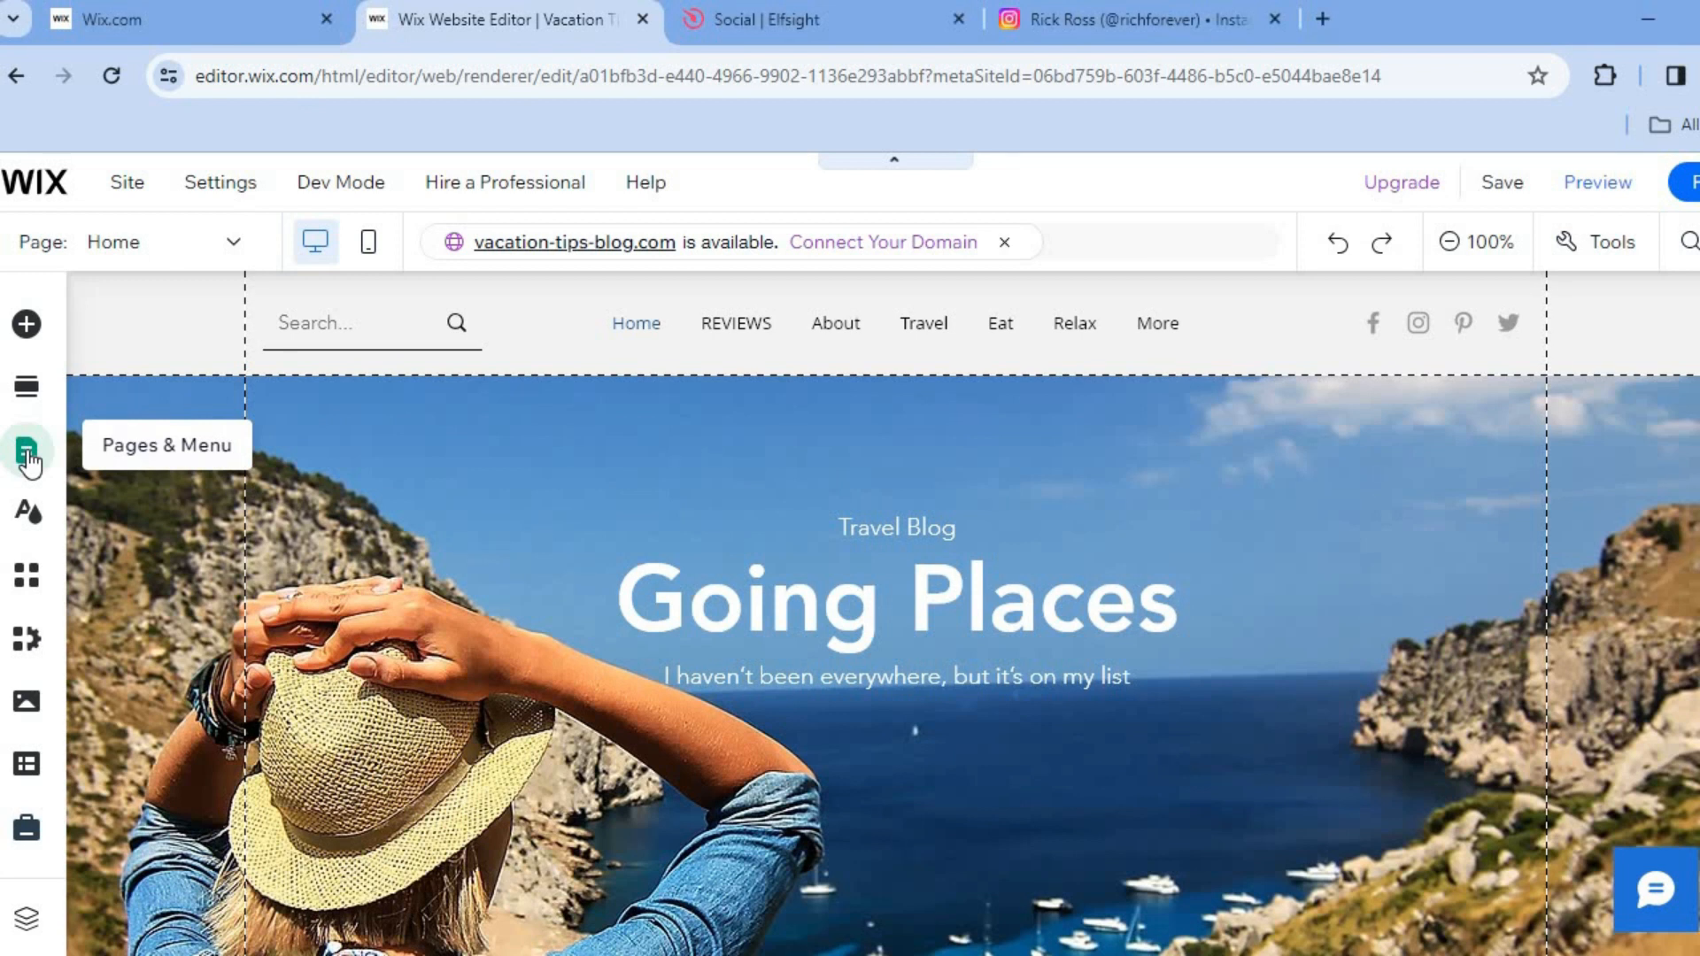
# Step: Show the Site Pages and Menu panel listing the site's pages
pyautogui.click(26, 450)
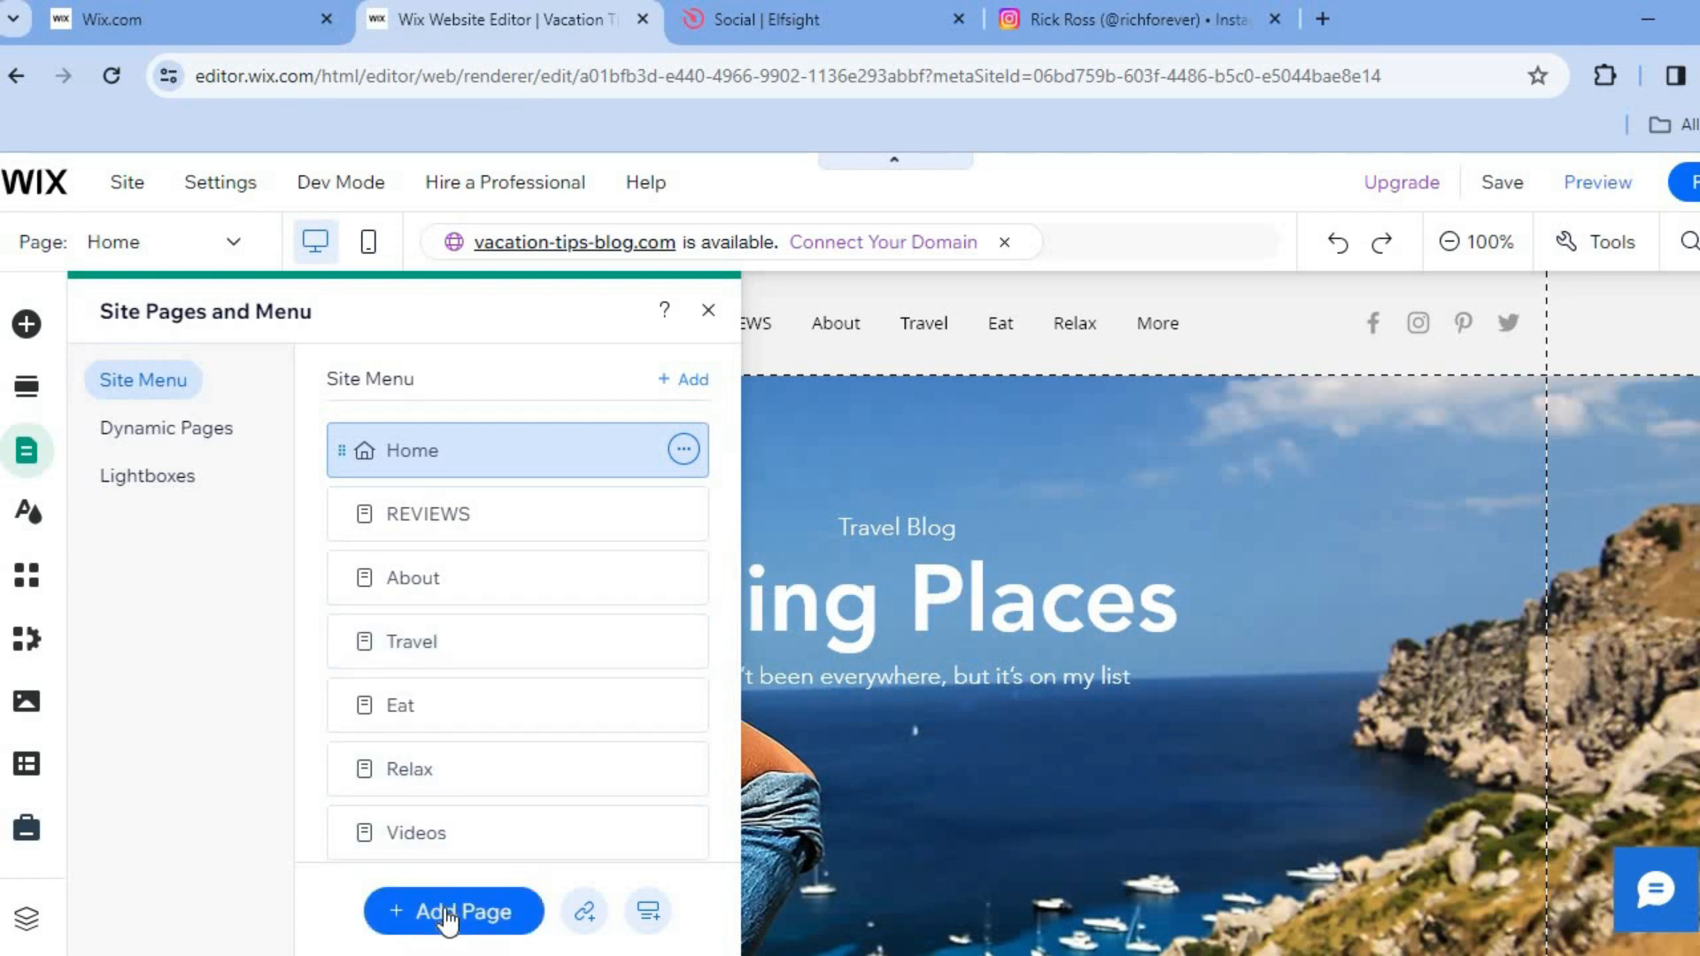
# Step: Start adding a page and browse the About, Services, Projects, Contact, General and Landing Page presets
pyautogui.click(452, 910)
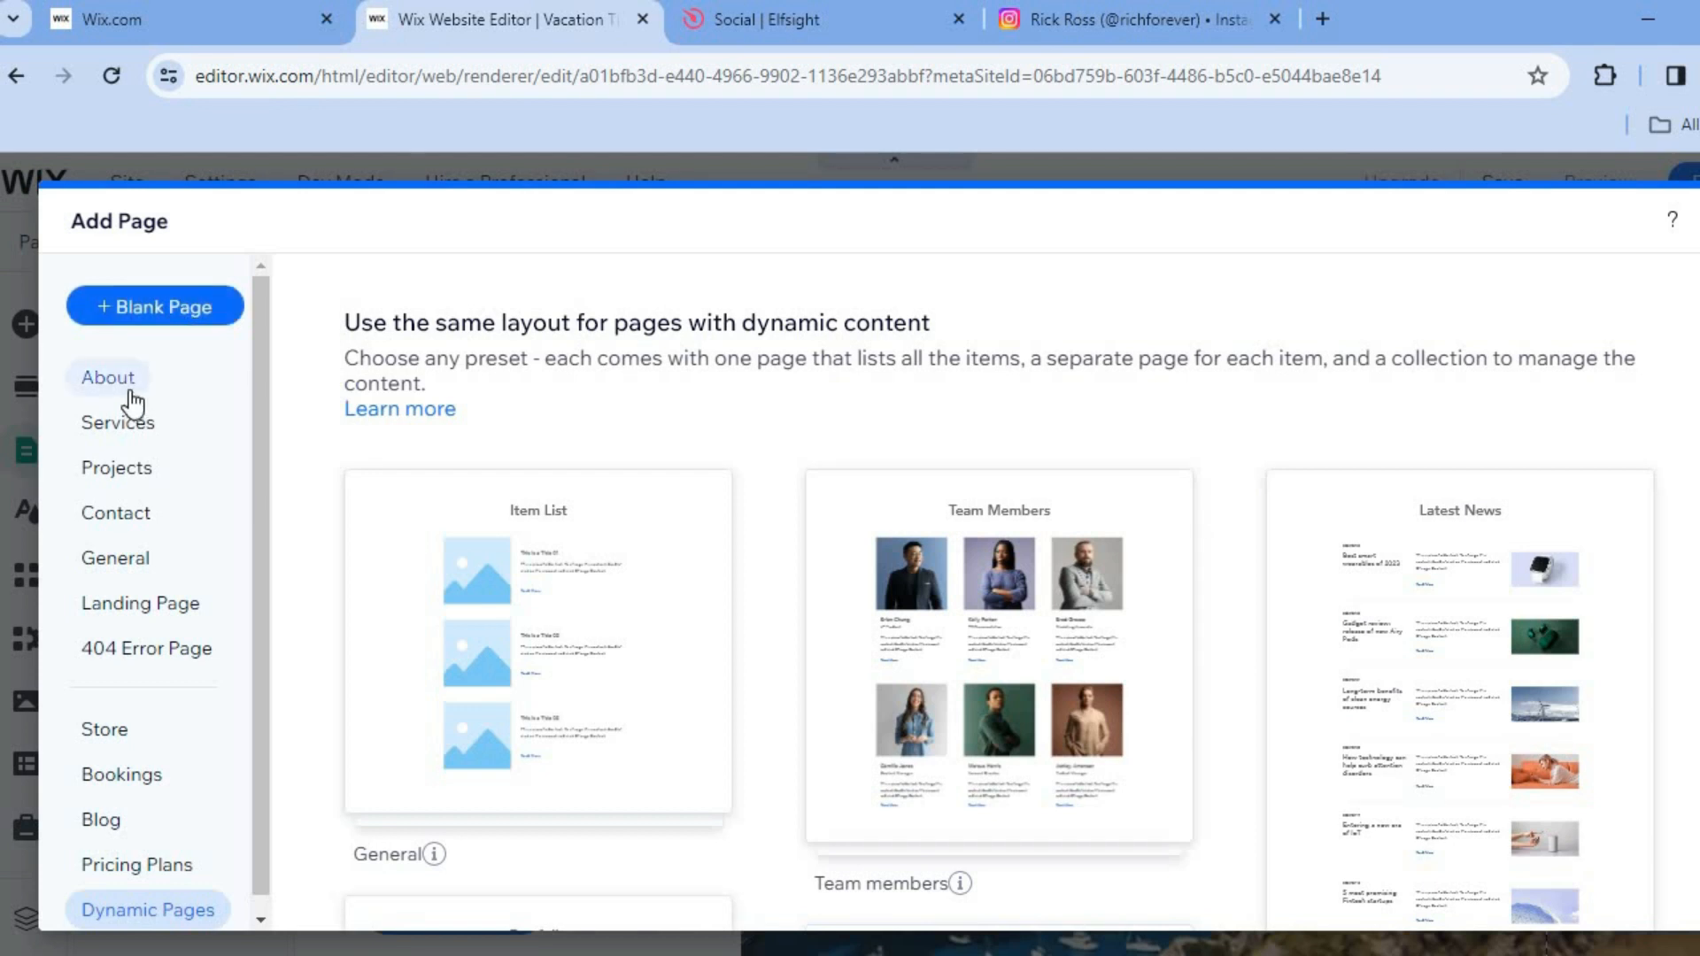
pyautogui.click(108, 375)
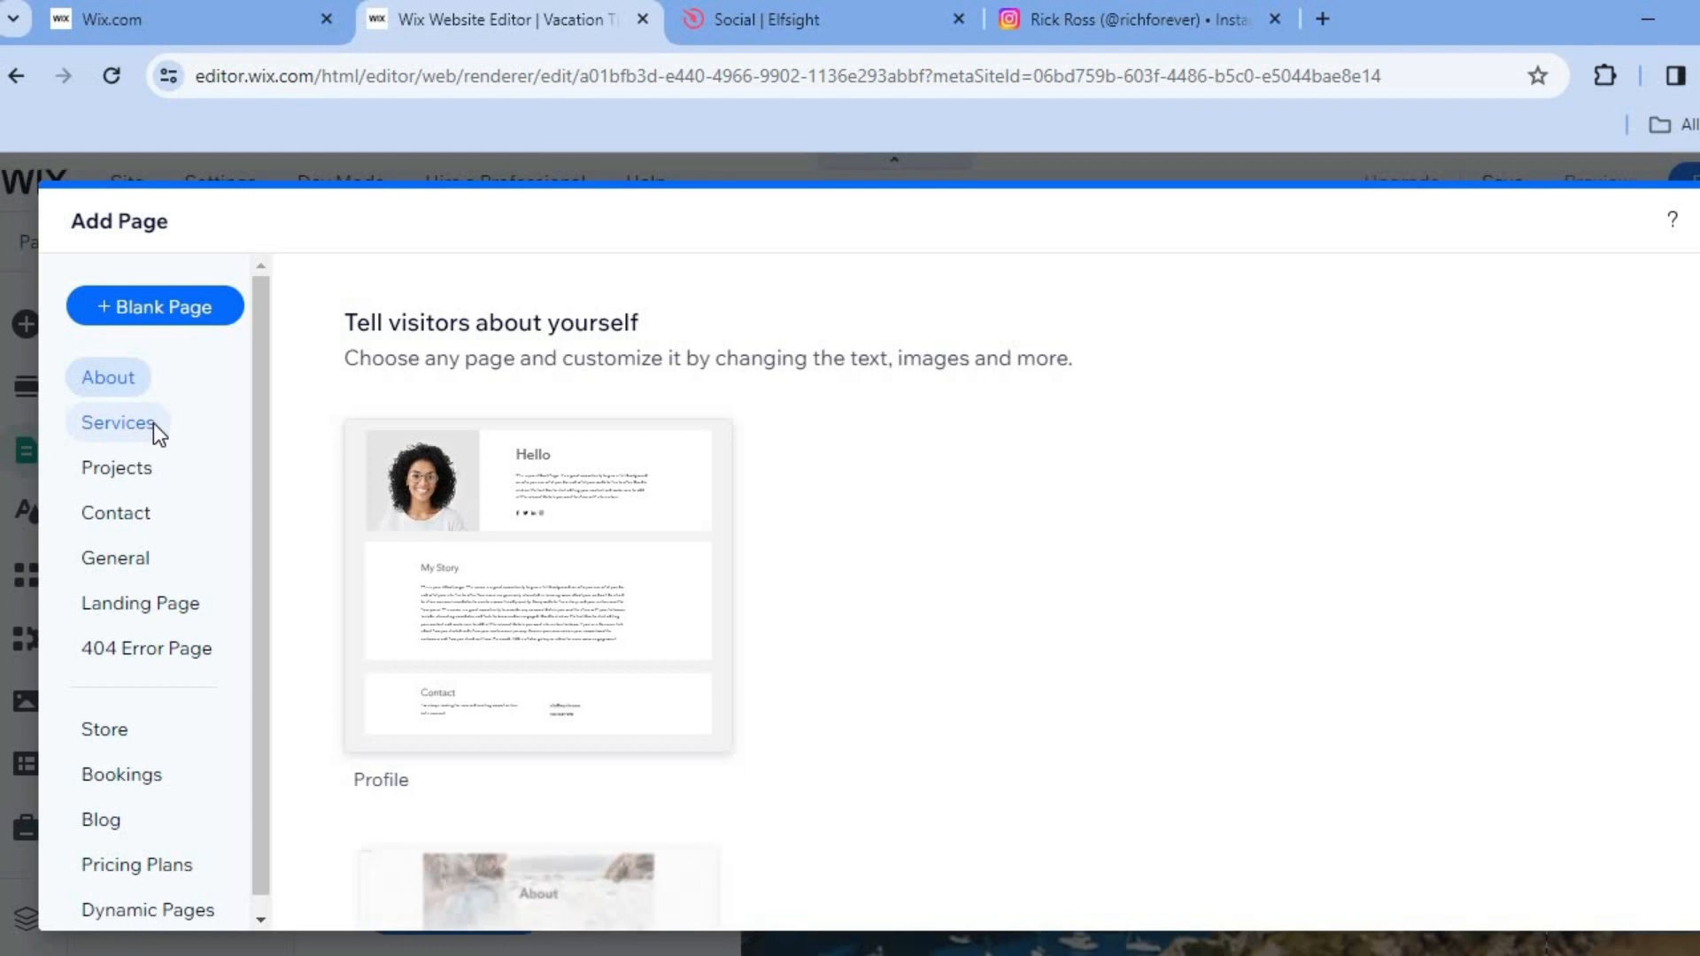
pyautogui.click(116, 422)
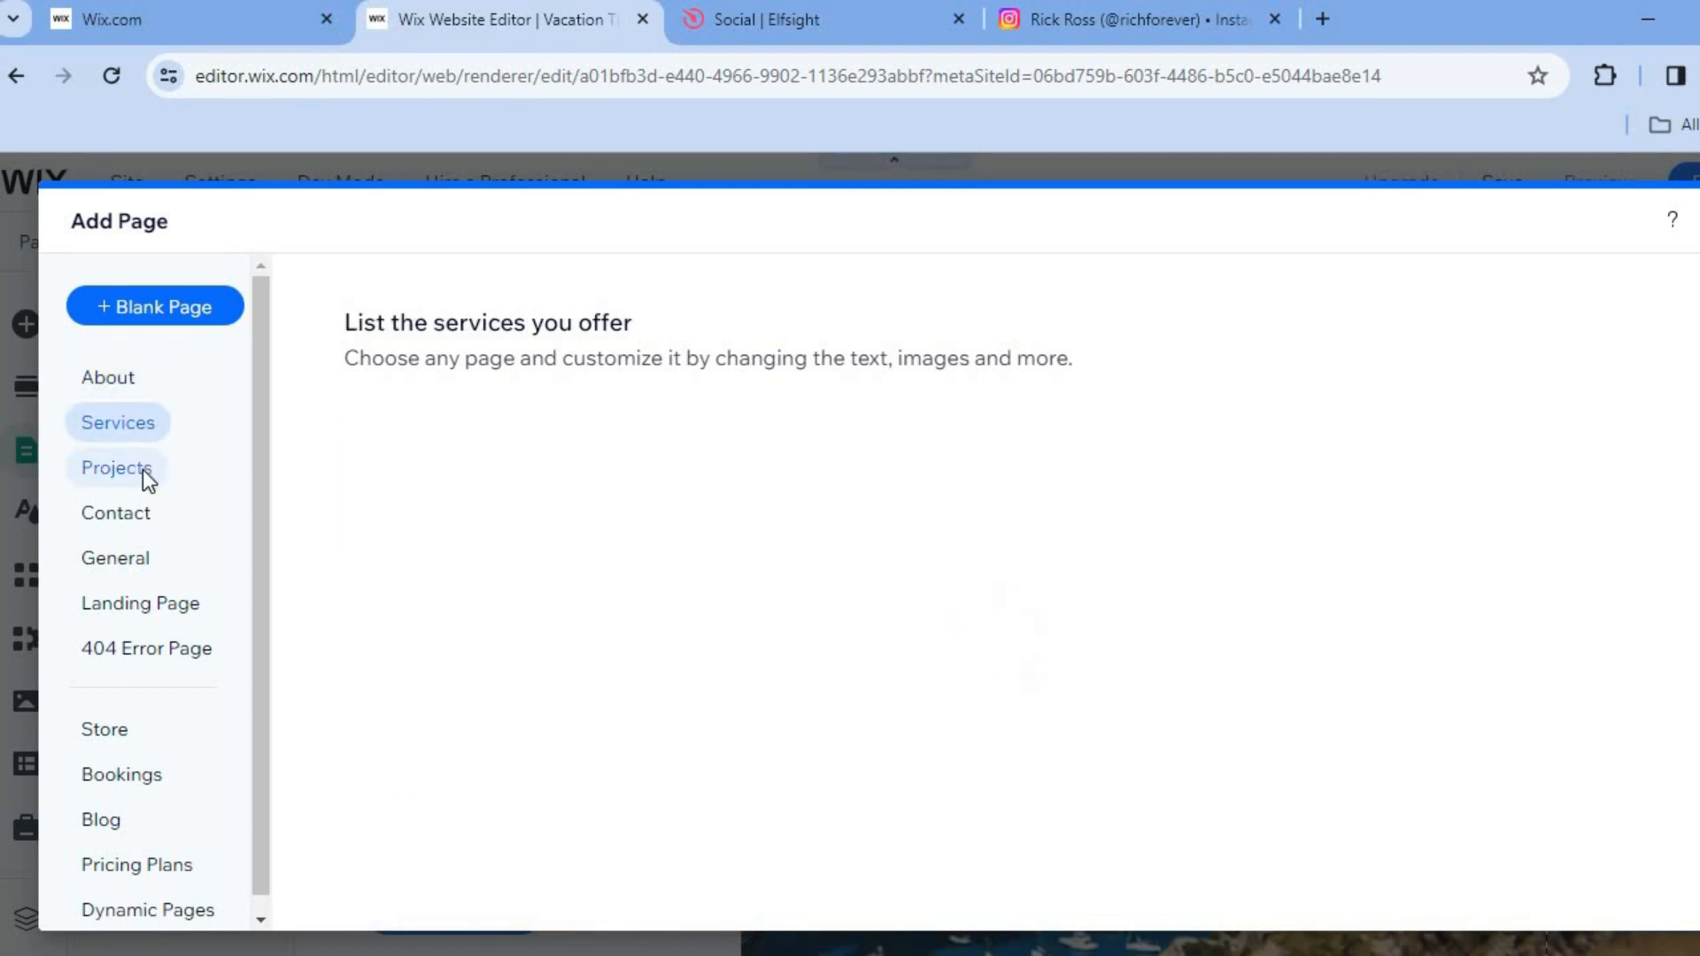
pyautogui.click(117, 468)
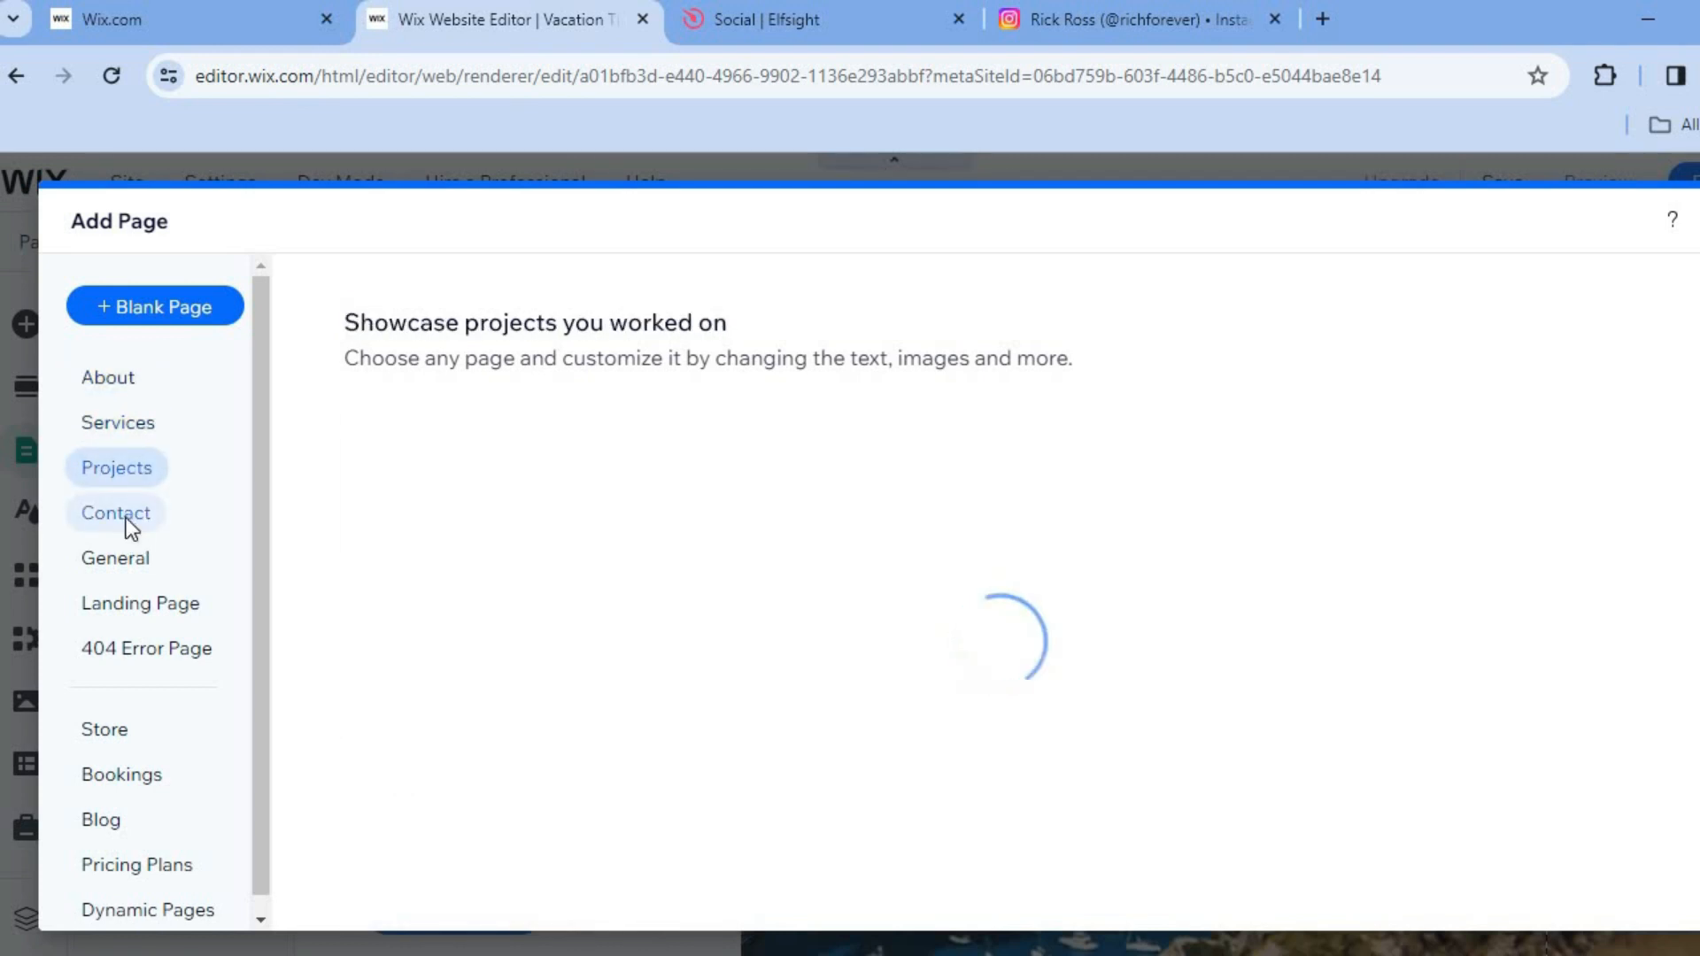
pyautogui.click(115, 512)
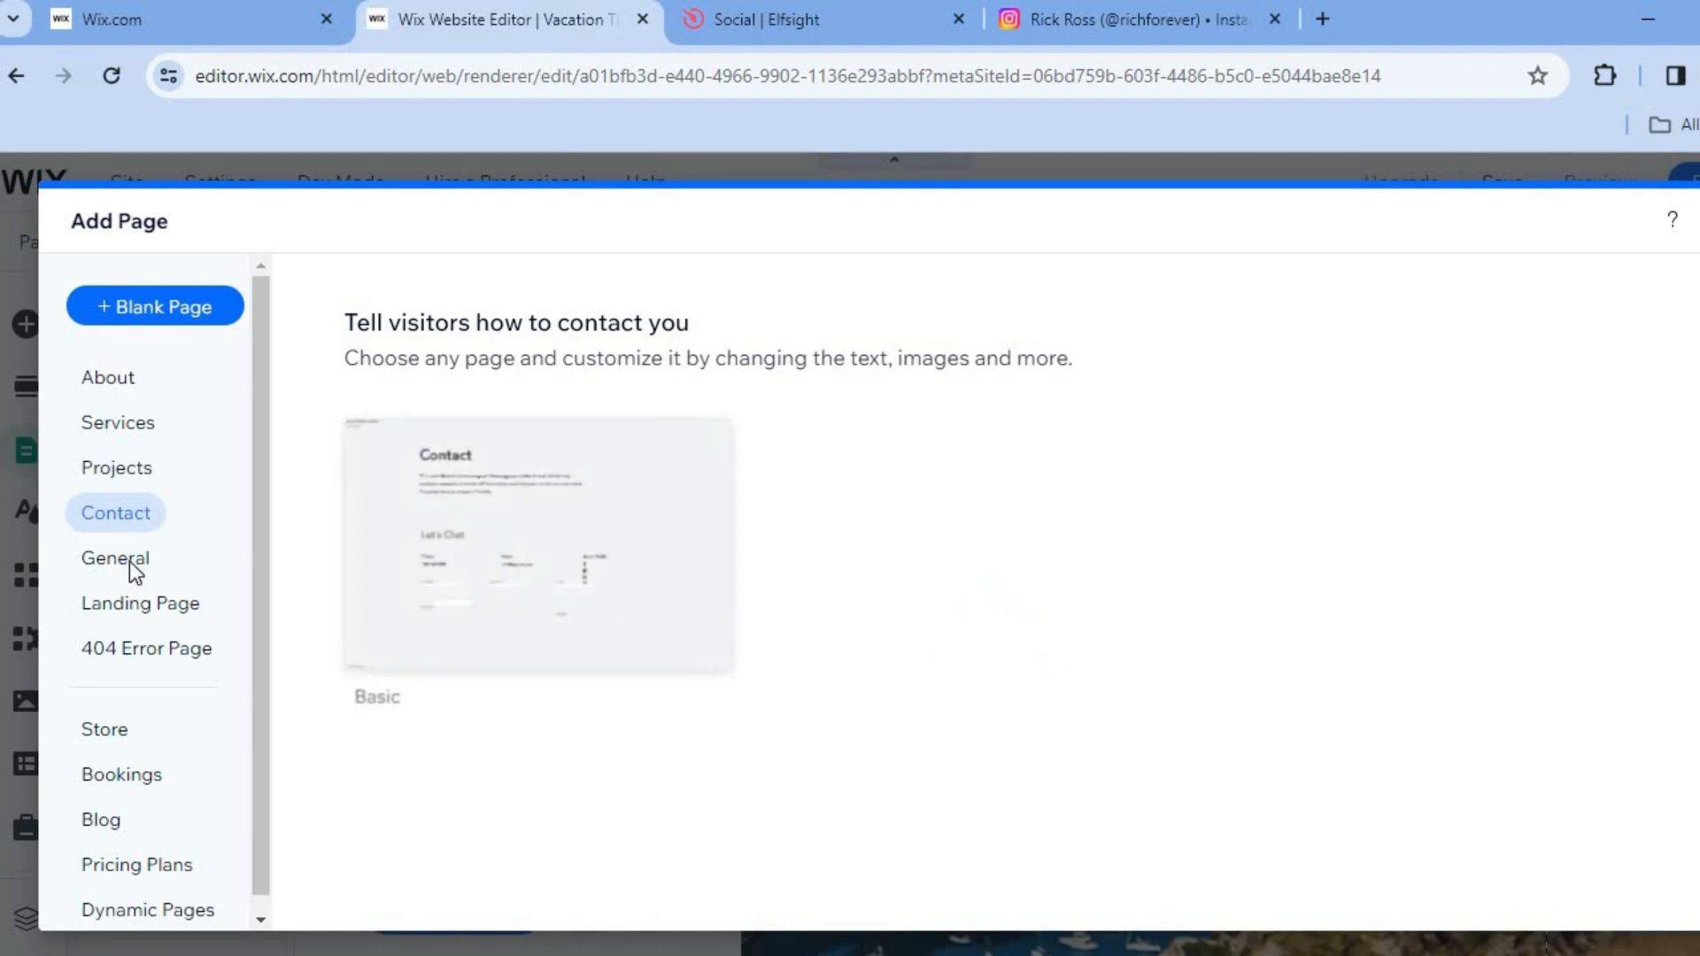
pyautogui.click(113, 558)
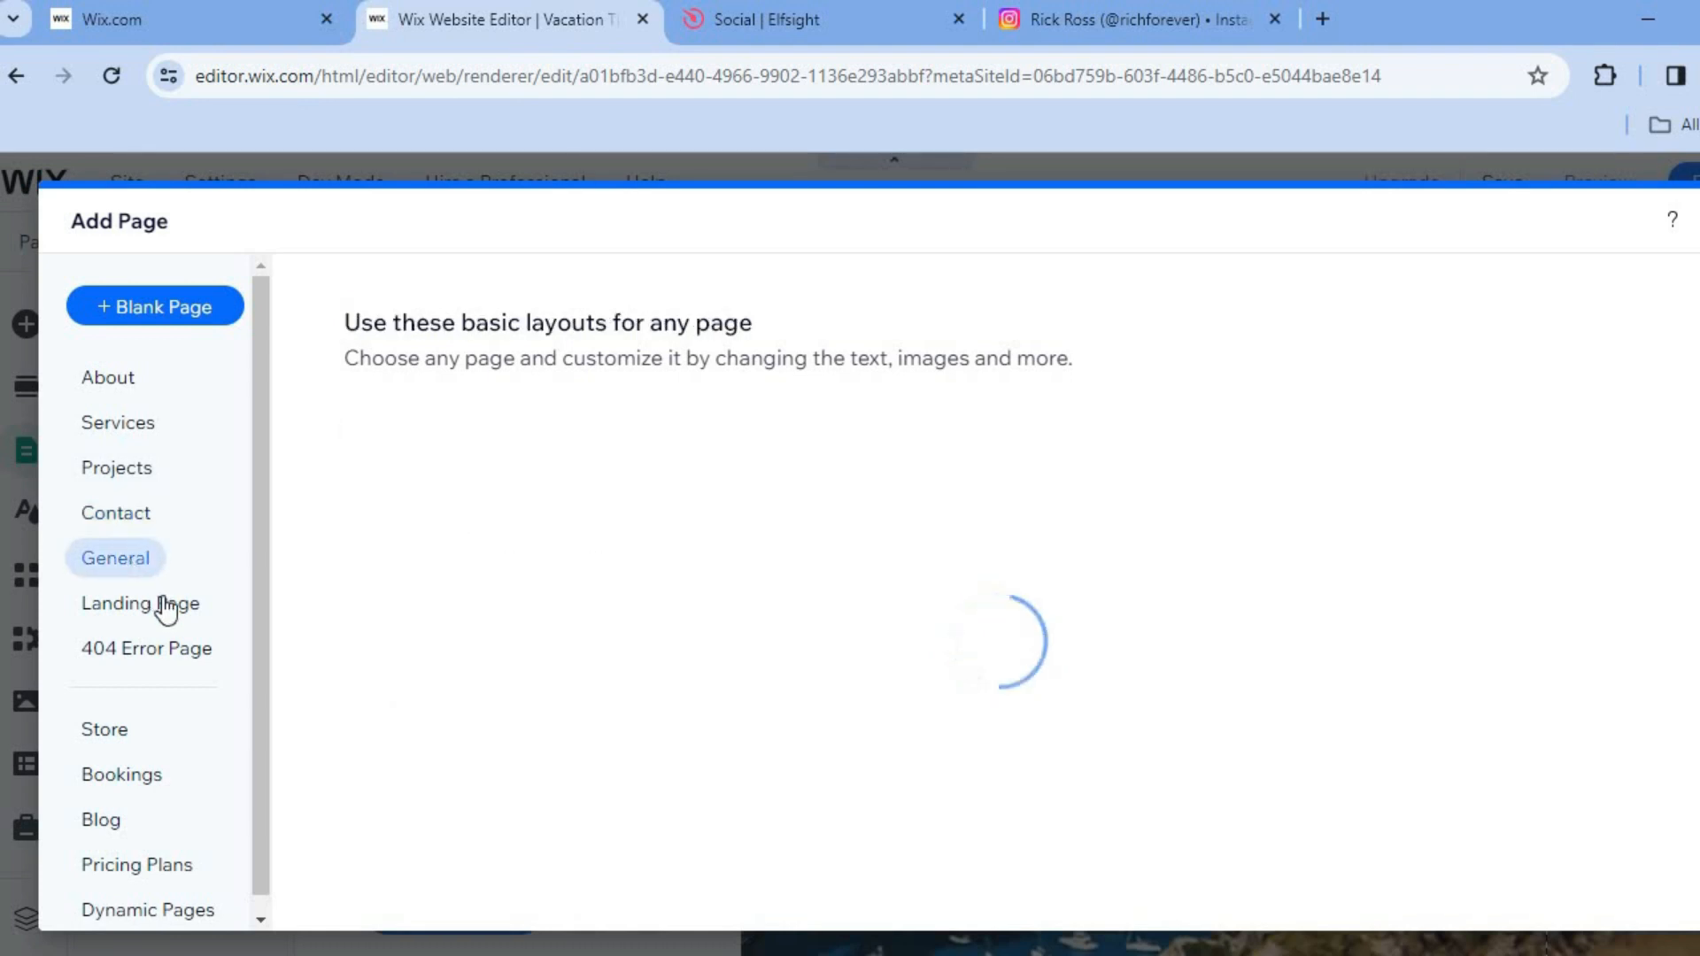
pyautogui.click(140, 603)
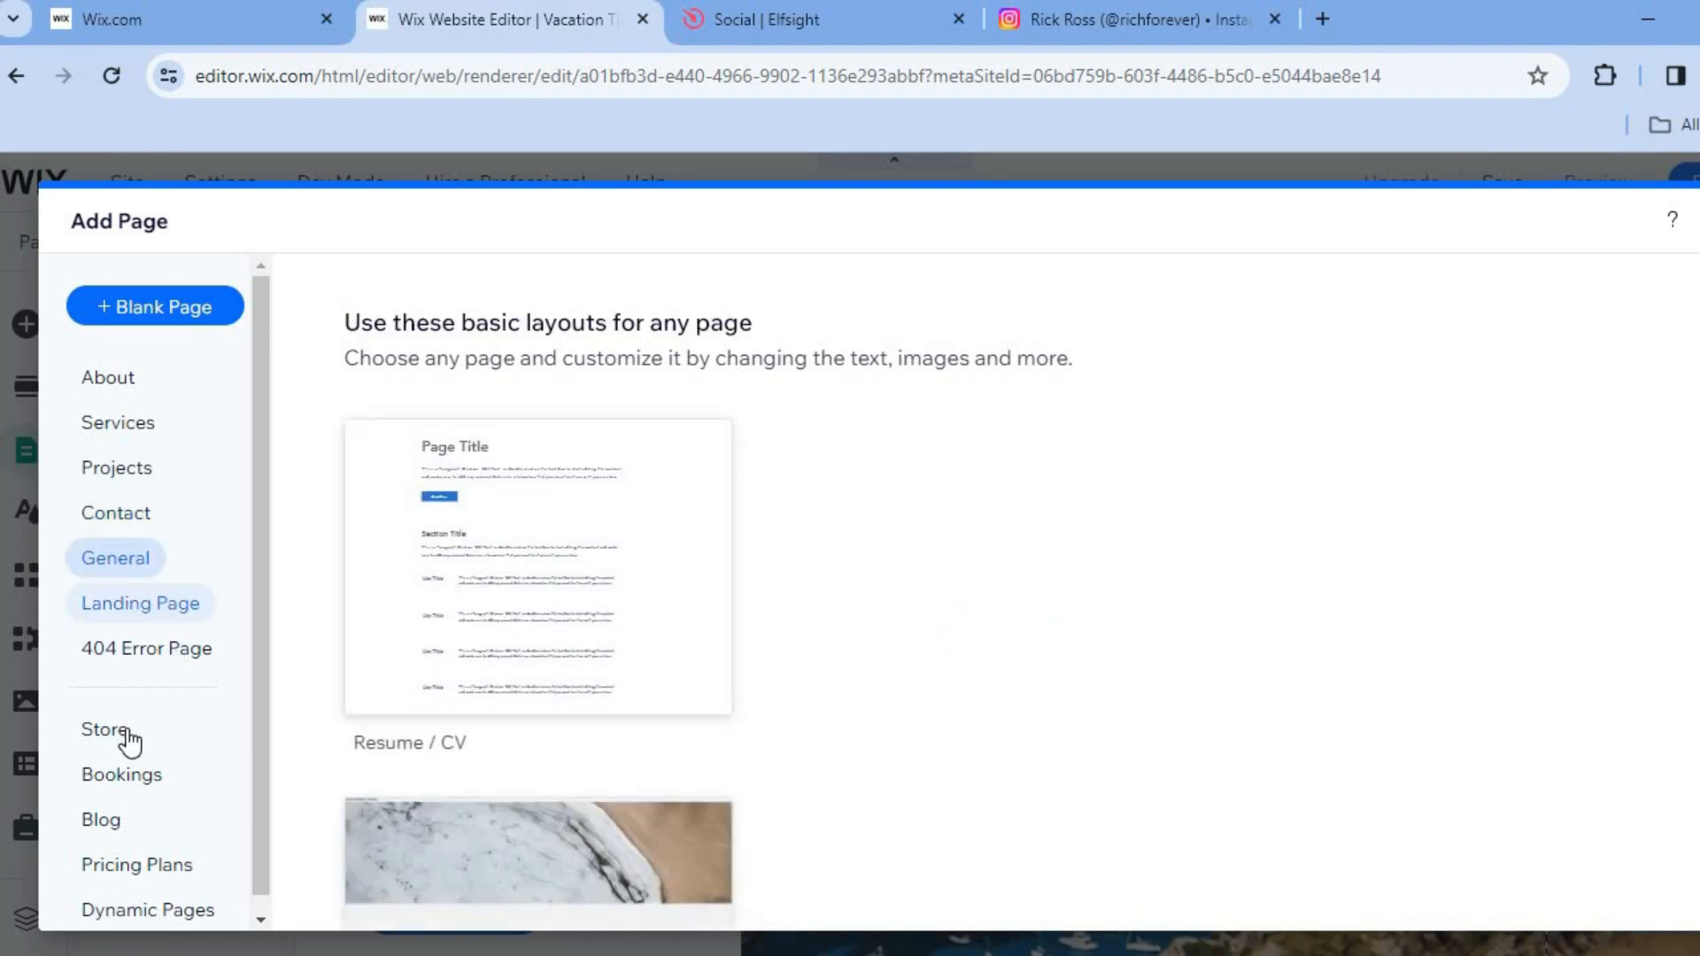
# Step: Review the Store and Bookings page categories, ending on the Take Online Bookings option
pyautogui.click(105, 728)
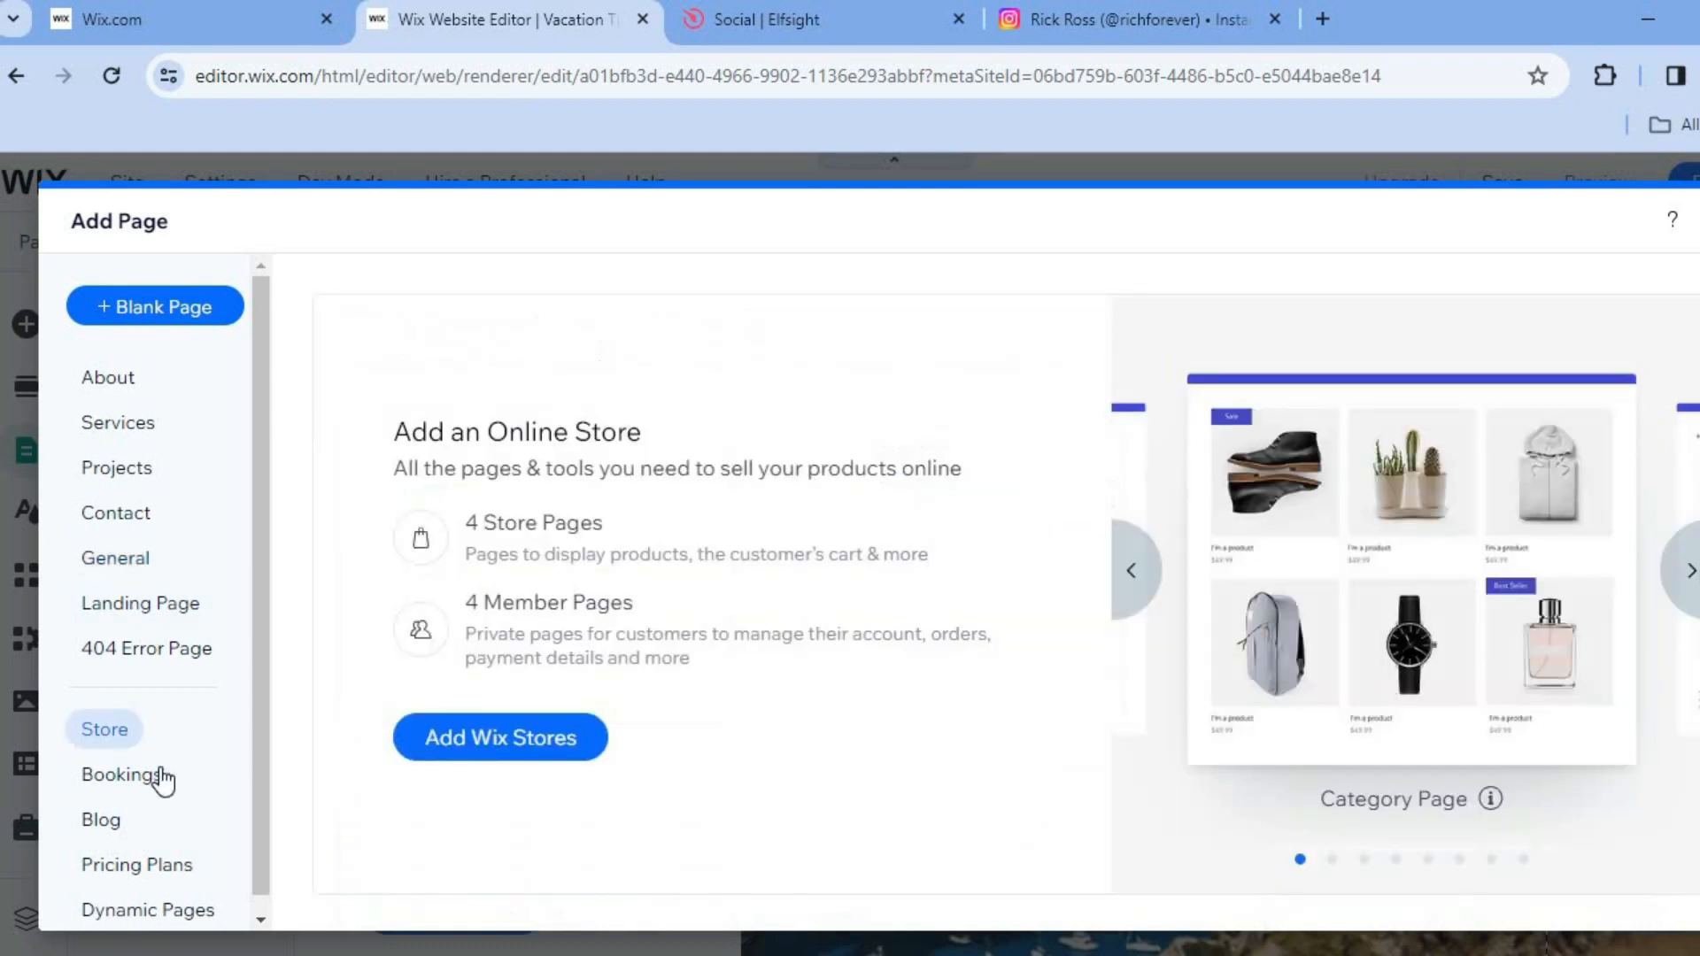
pyautogui.click(122, 774)
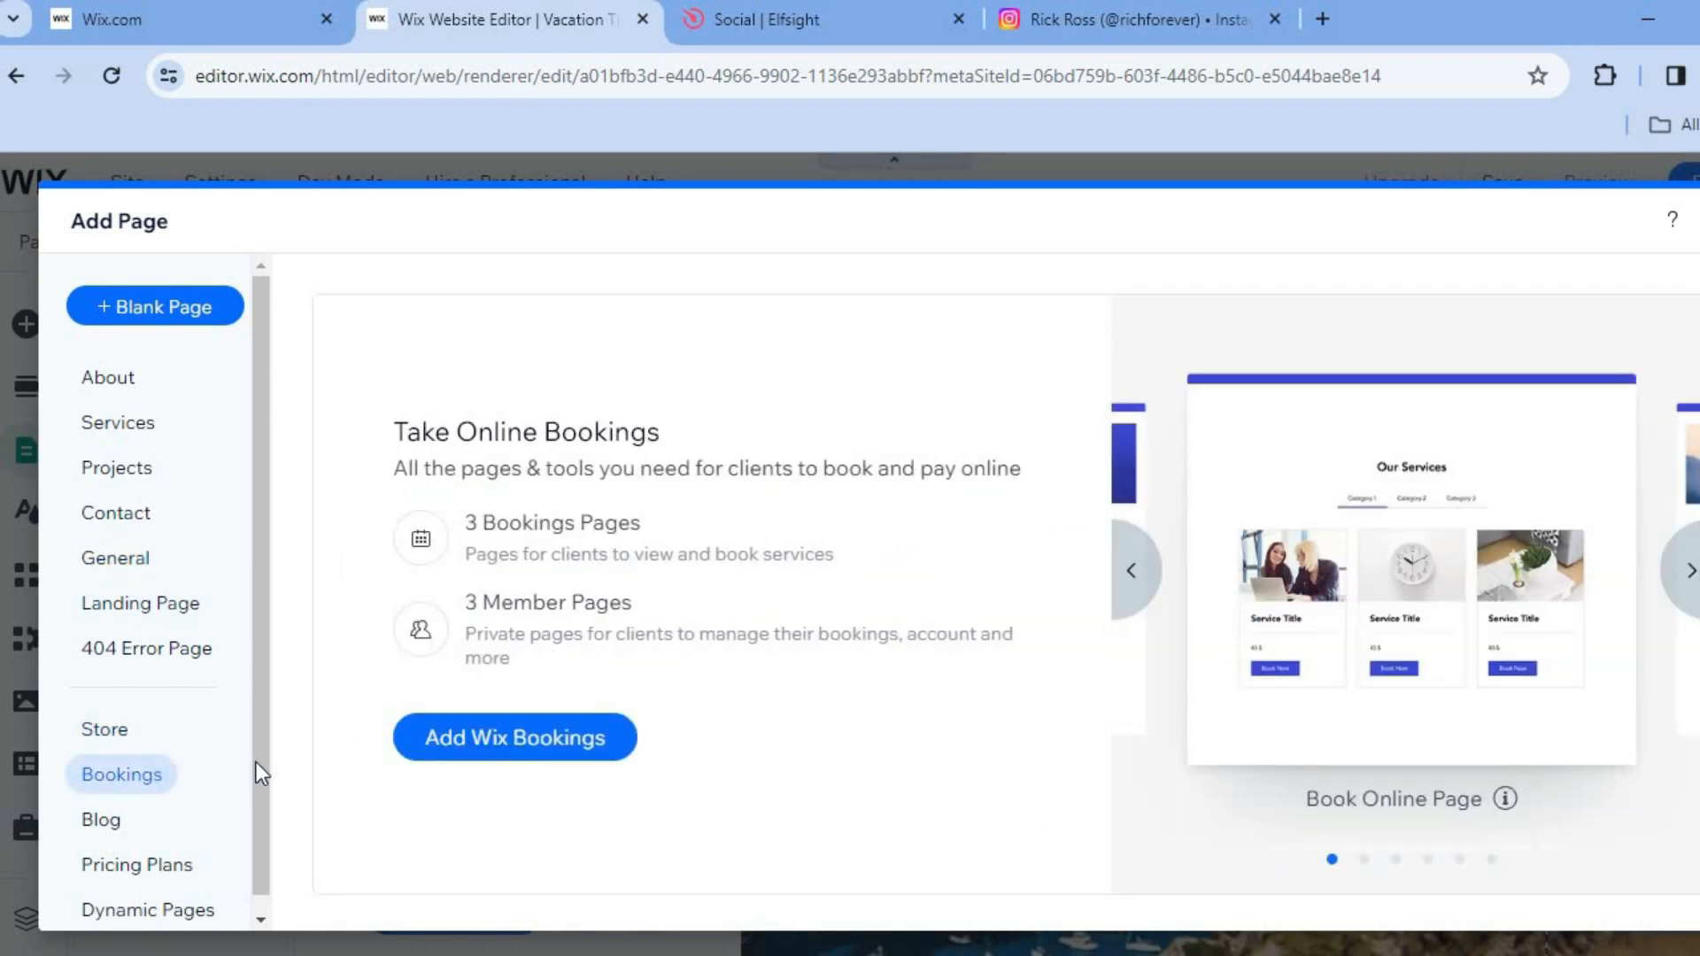
pyautogui.scroll(-3)
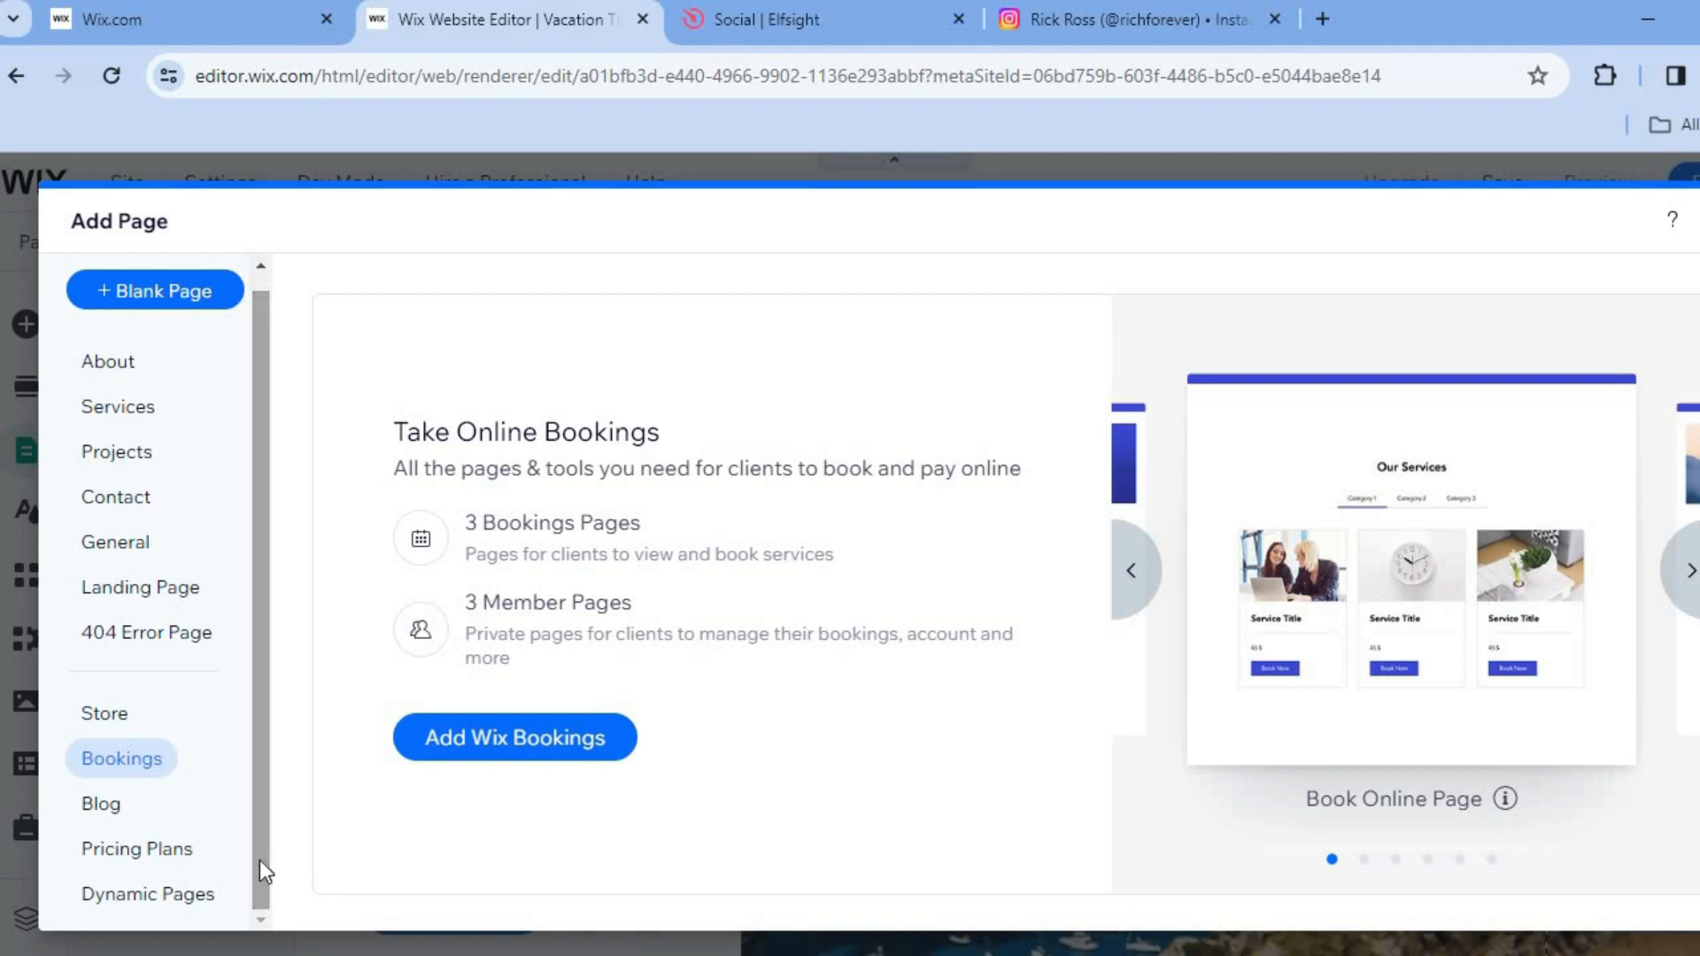
pyautogui.moveTo(250, 639)
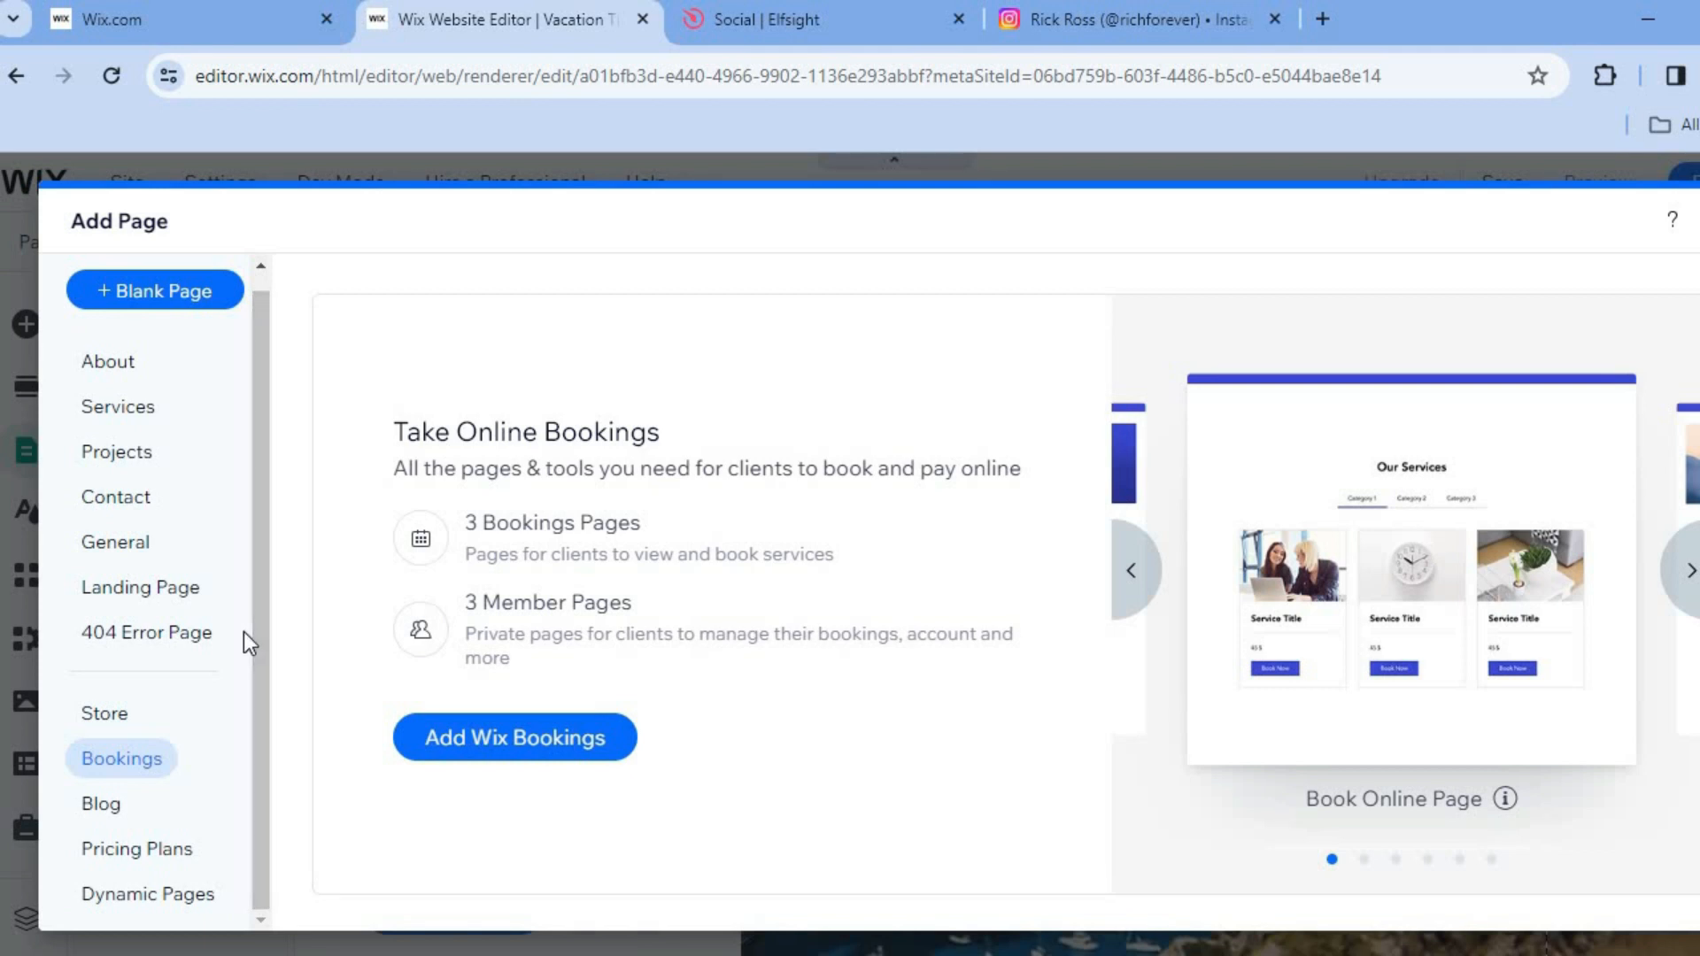
pyautogui.moveTo(248, 528)
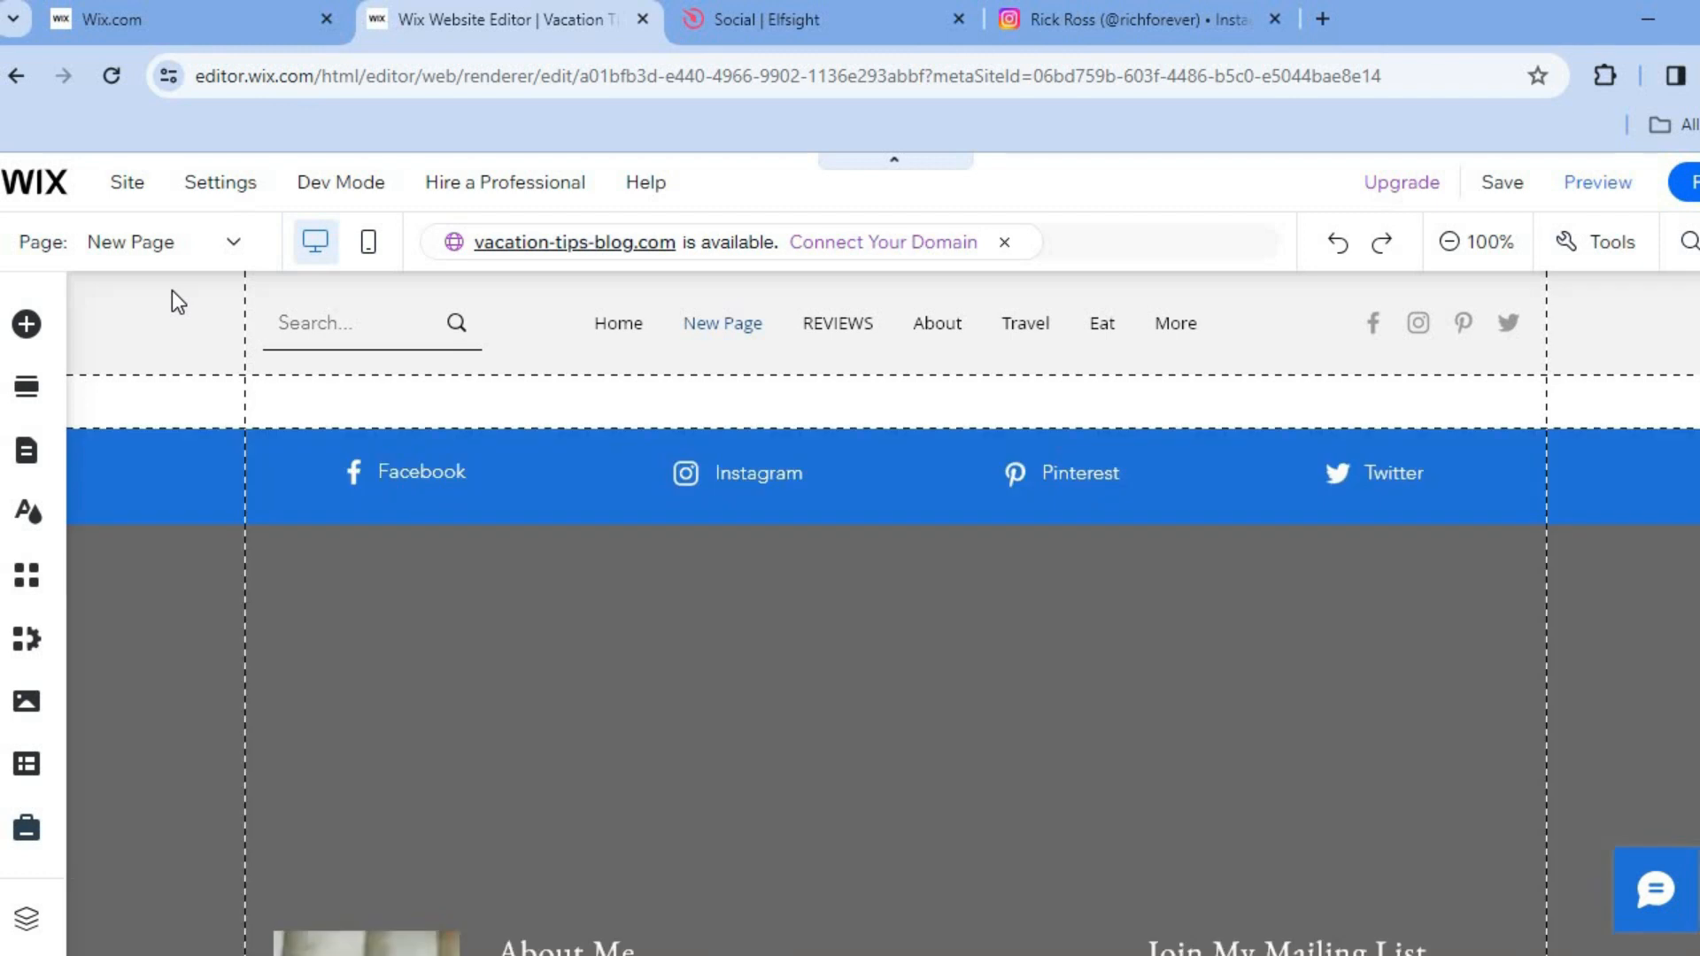
# Step: Begin renaming the New Page entry in the site menu list
pyautogui.click(721, 323)
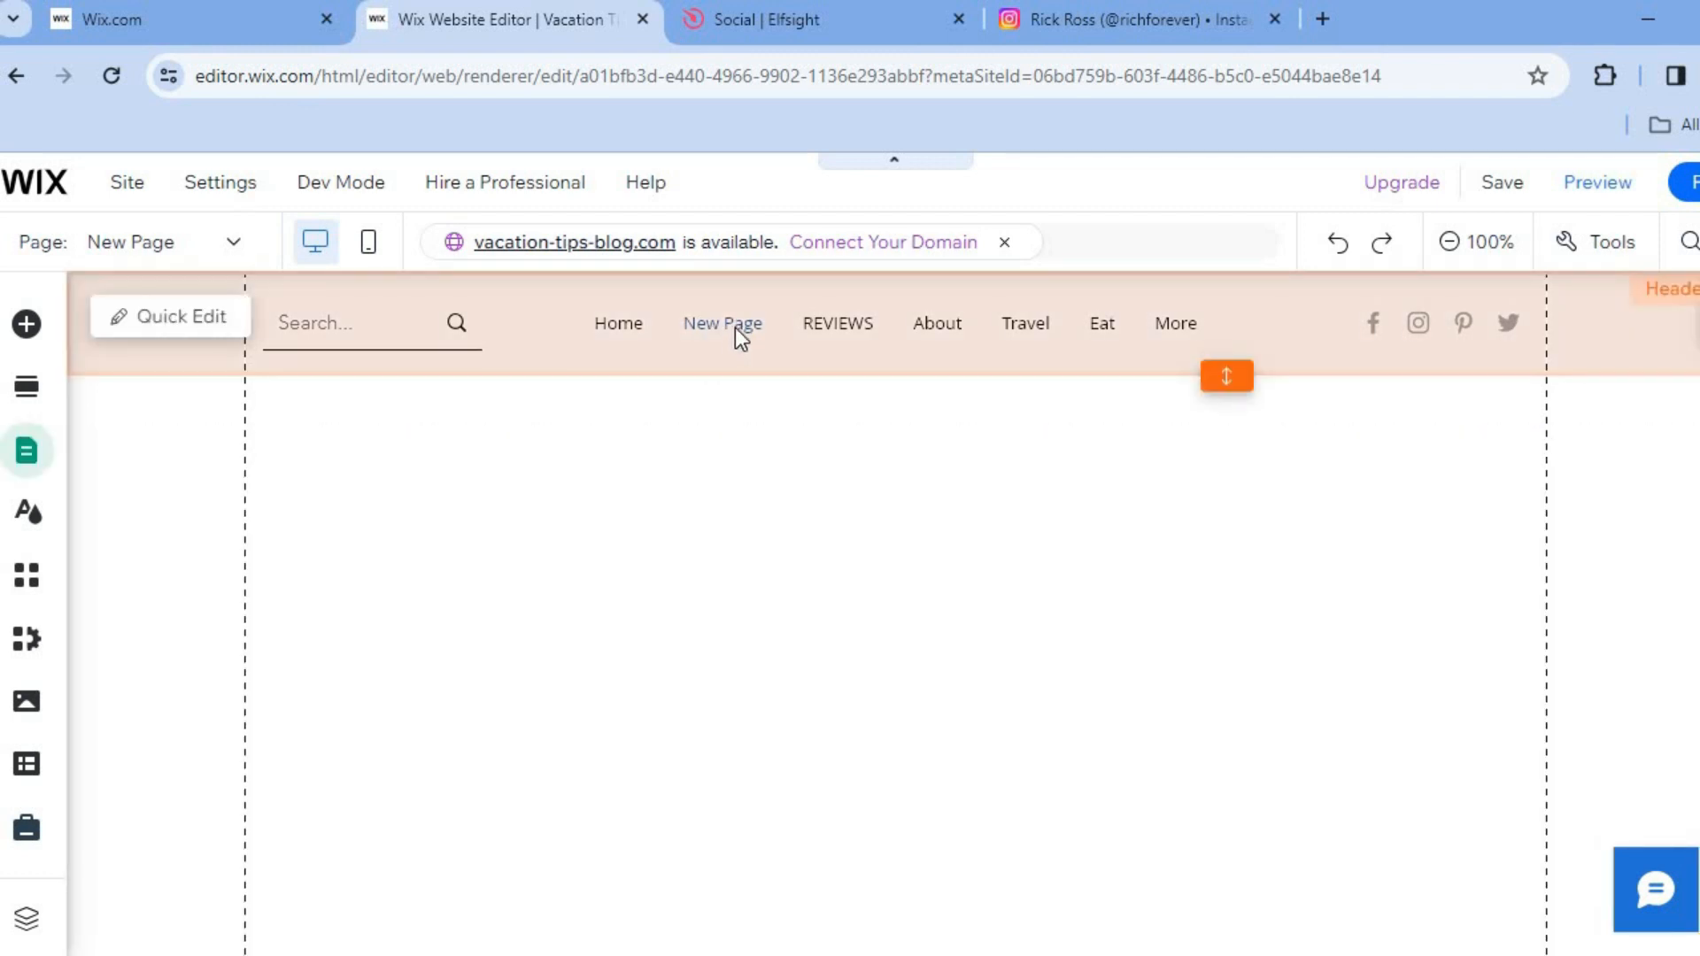
pyautogui.click(721, 323)
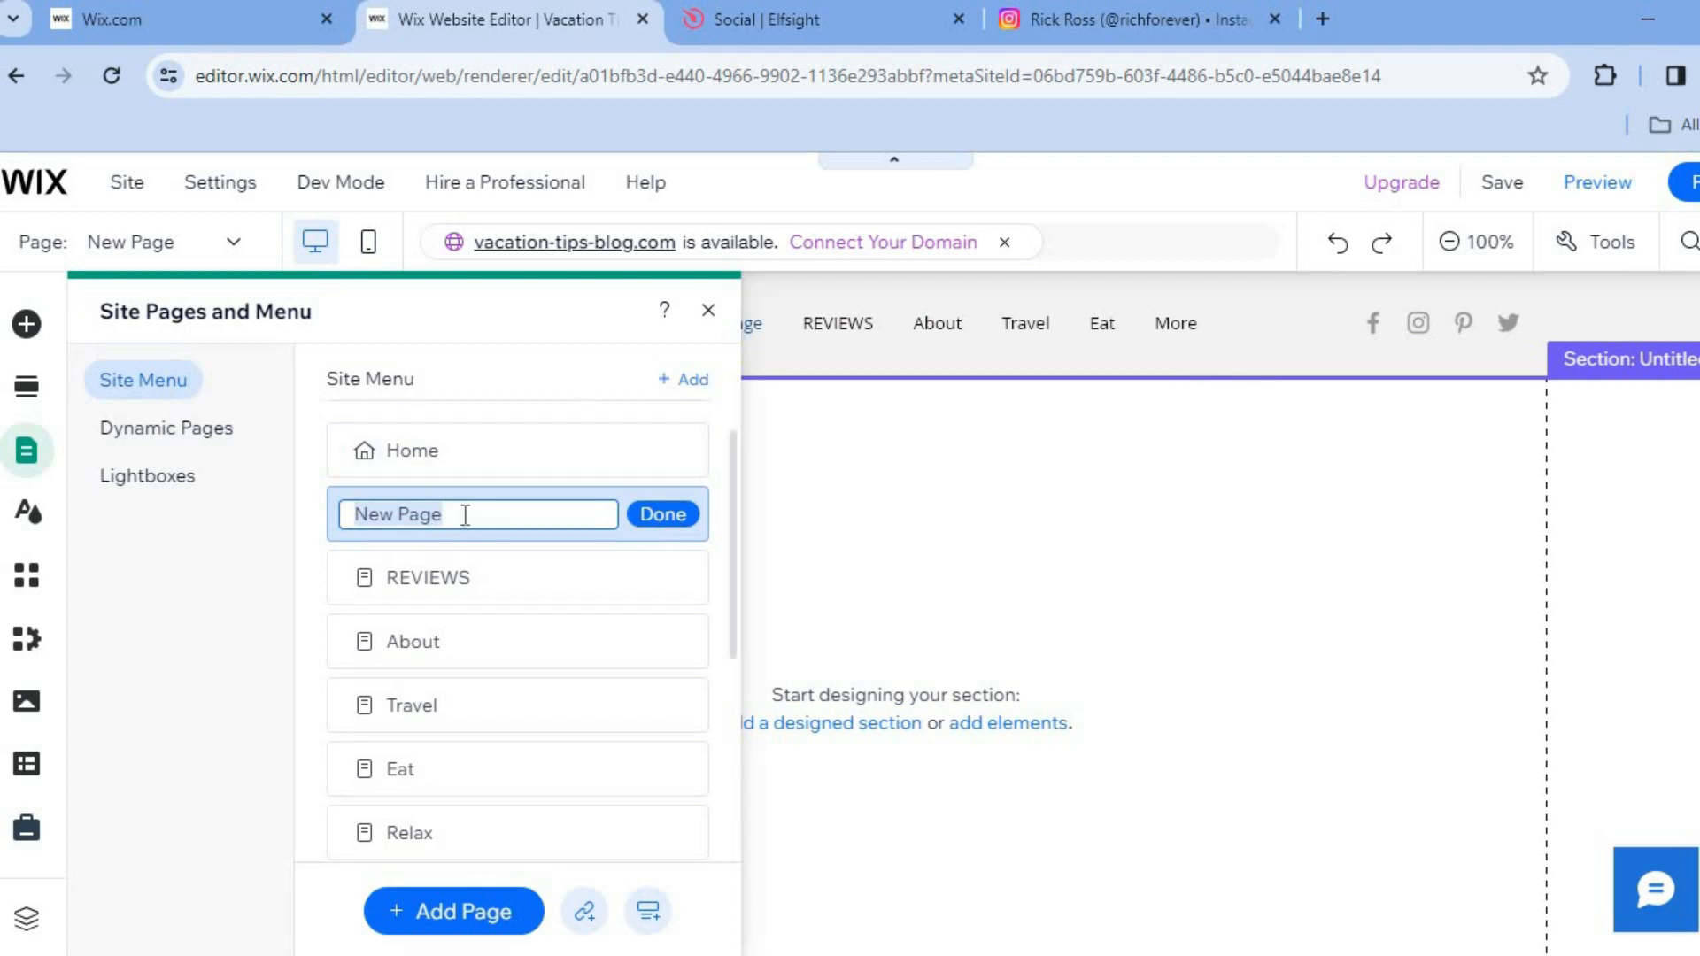
# Step: Name the new page 'Test', confirm it, and close the Site Pages and Menu panel
pyautogui.write('b')
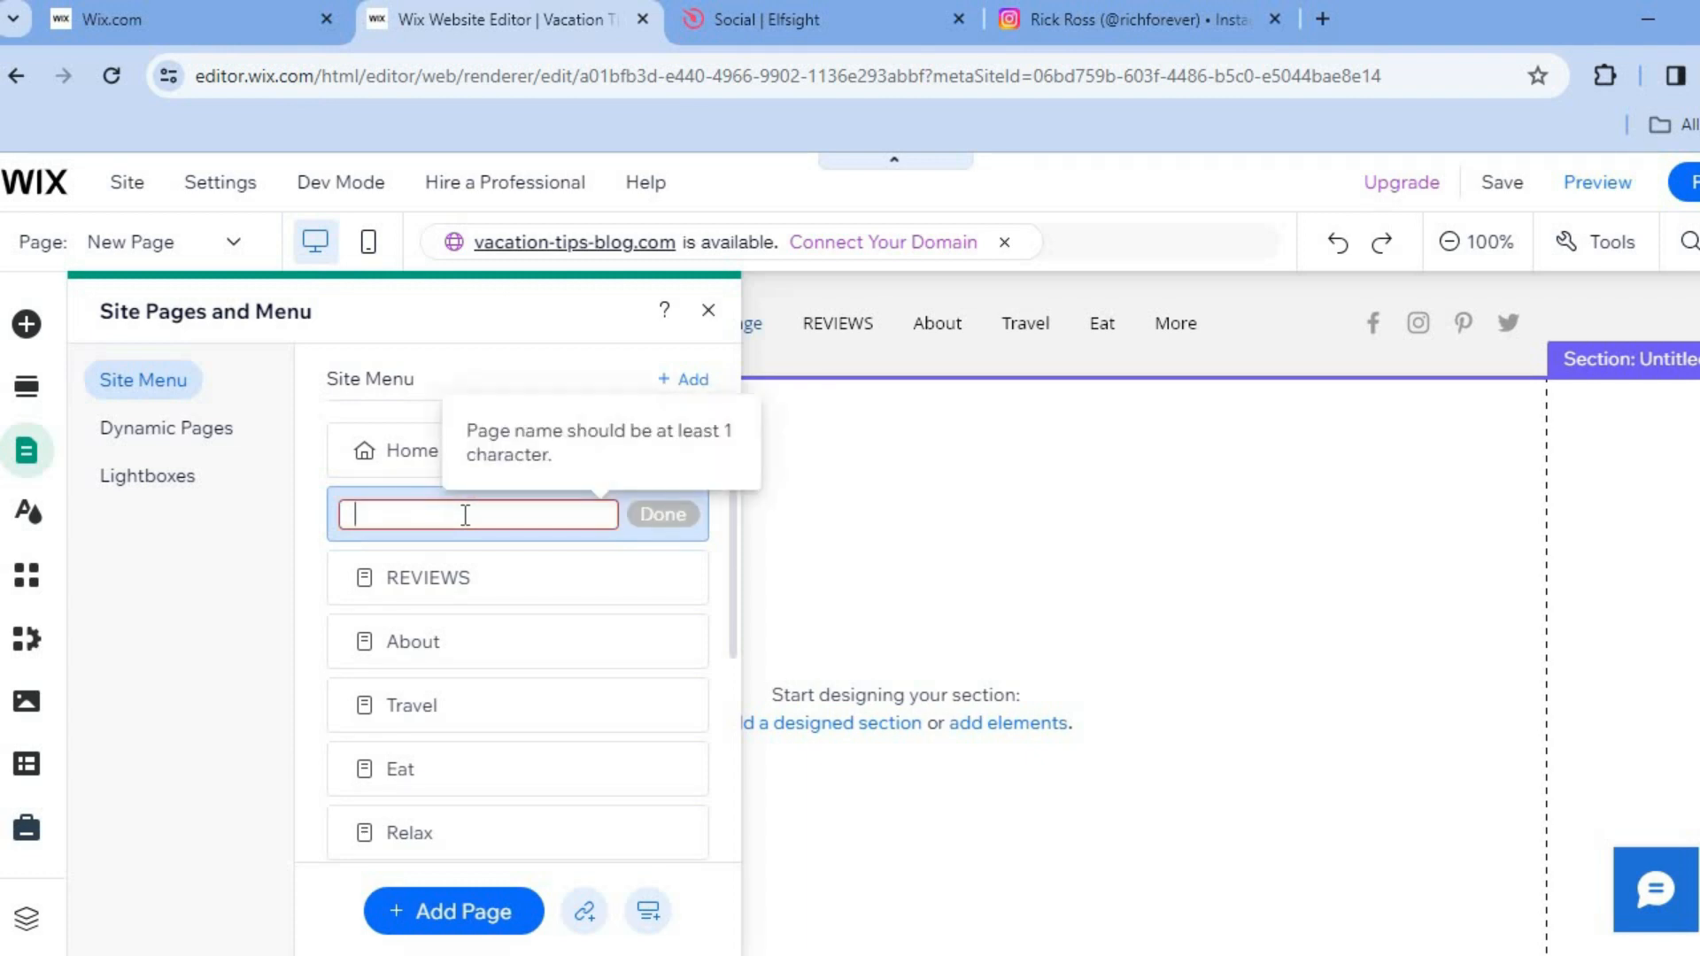
pyautogui.write('Test')
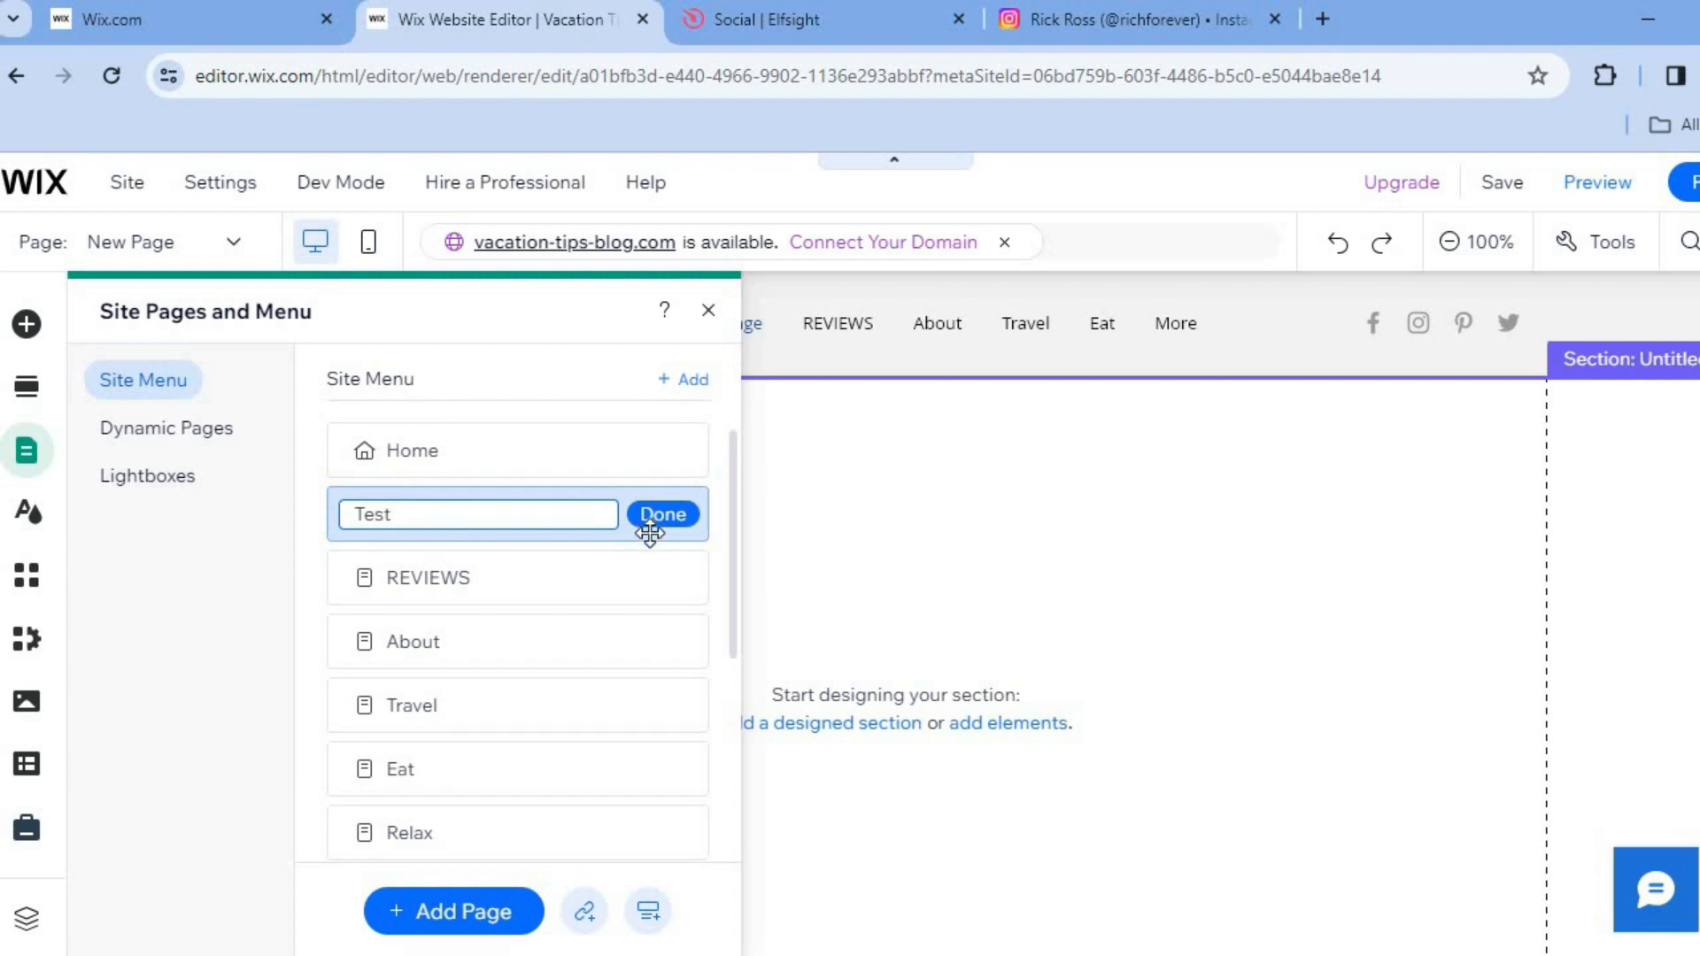
pyautogui.click(663, 513)
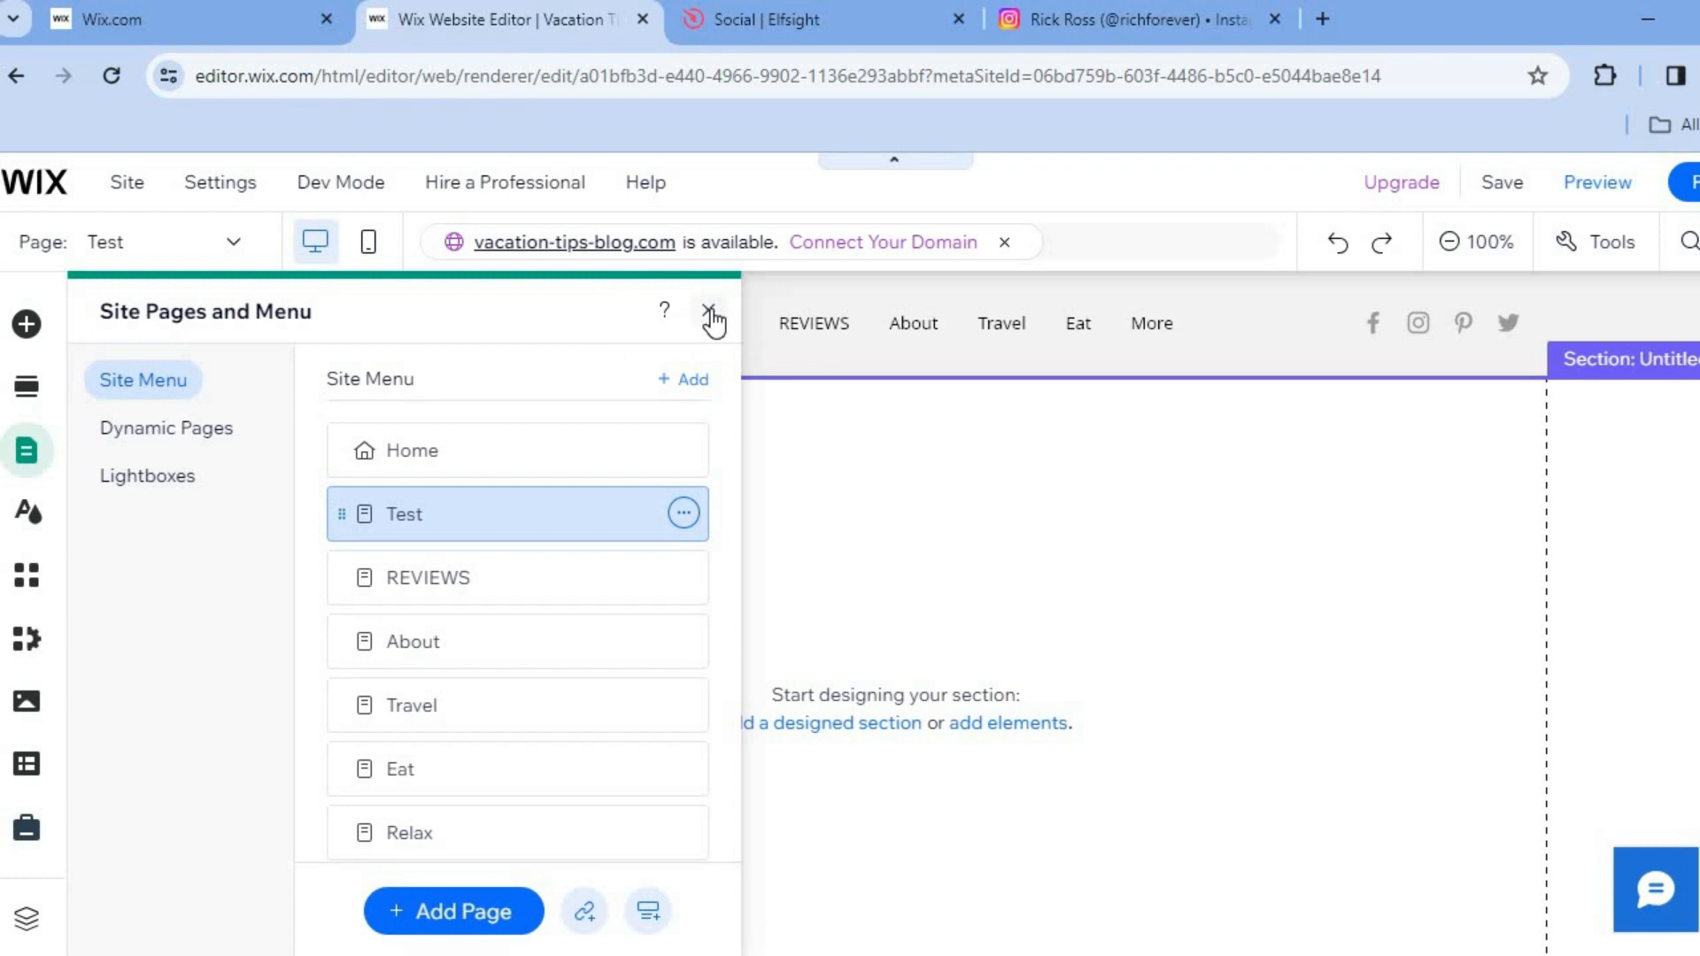
pyautogui.click(712, 312)
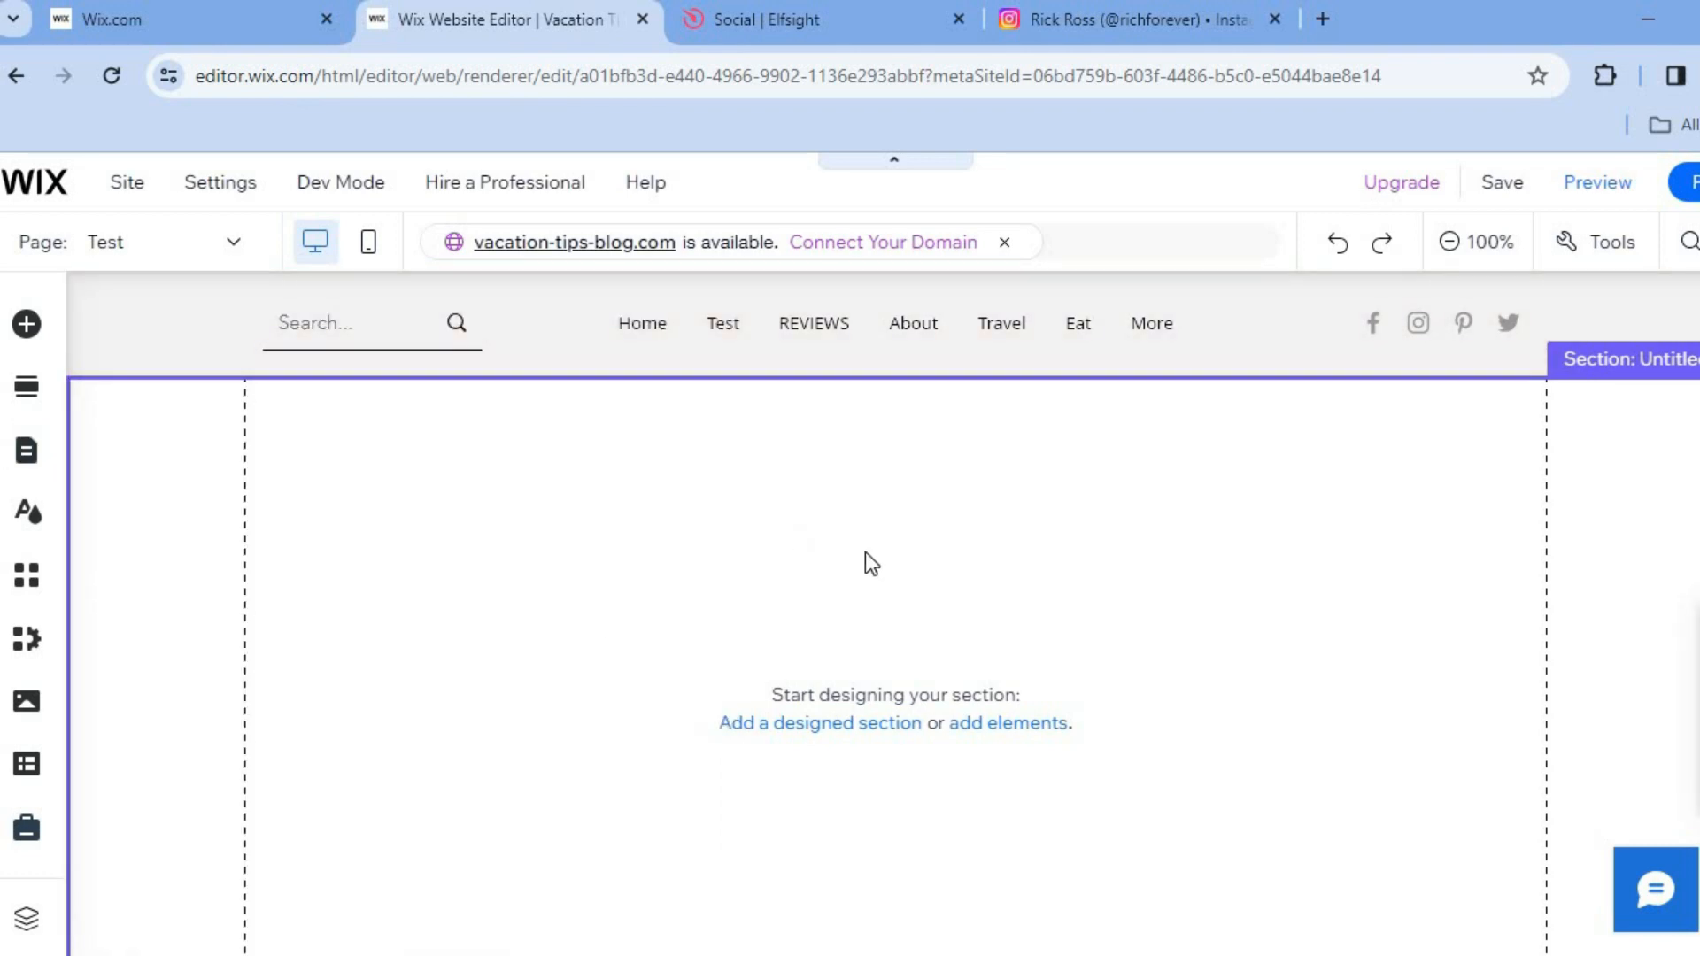
pyautogui.scroll(-3)
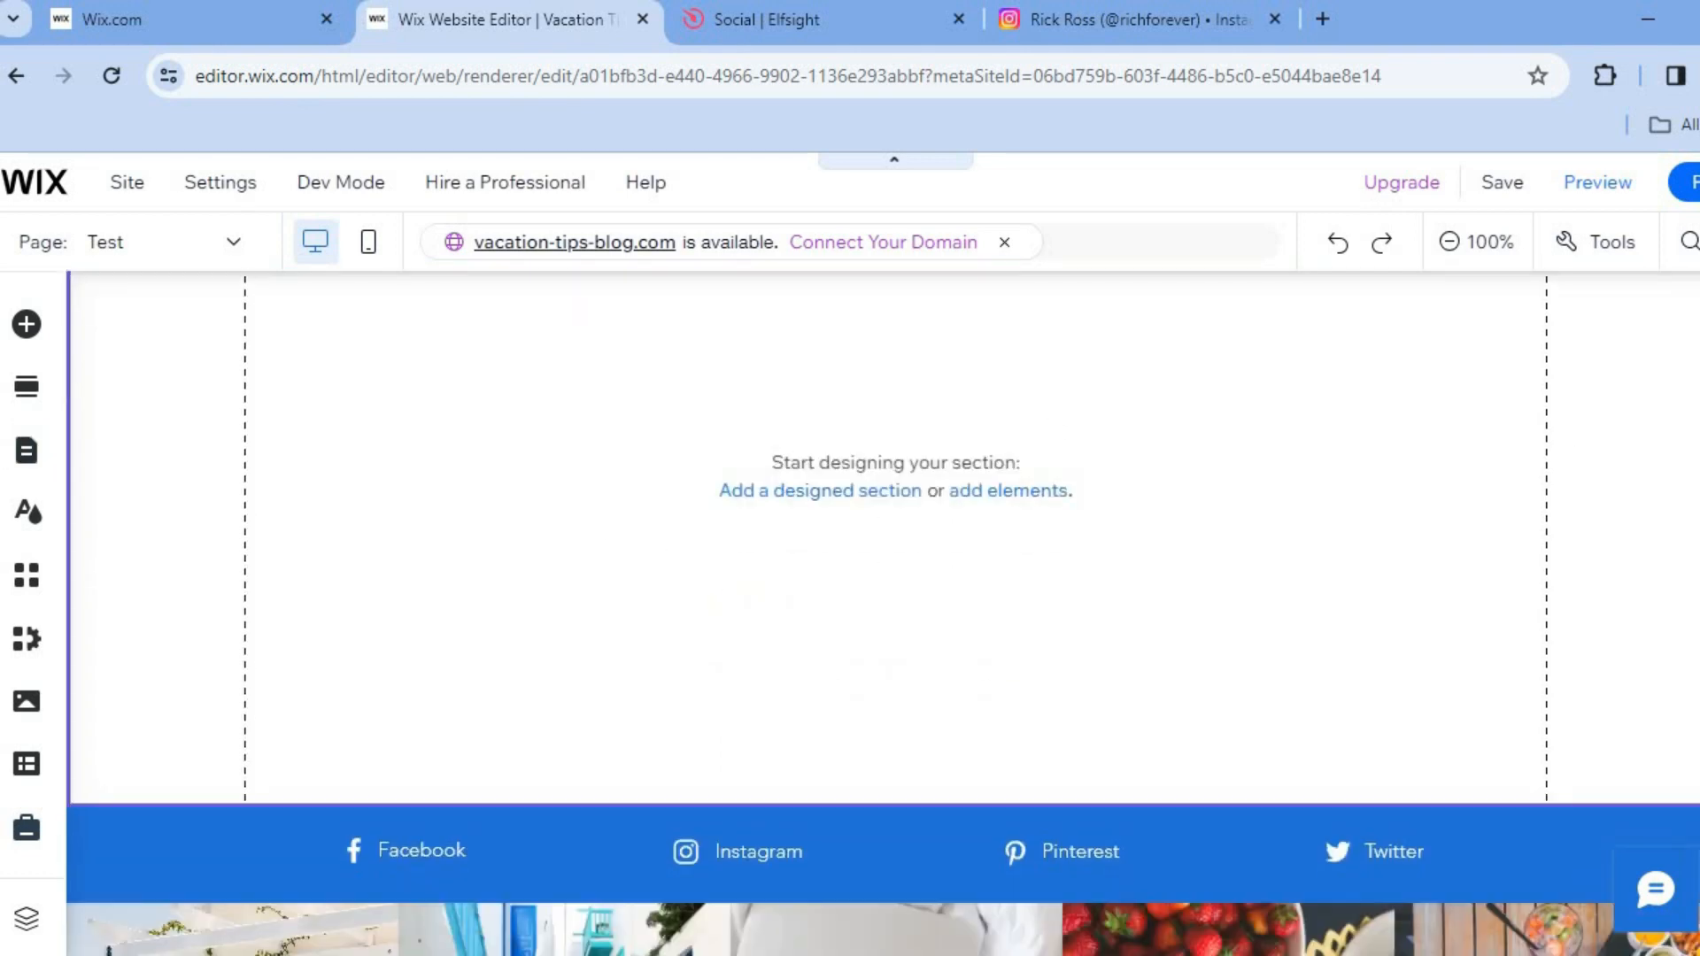